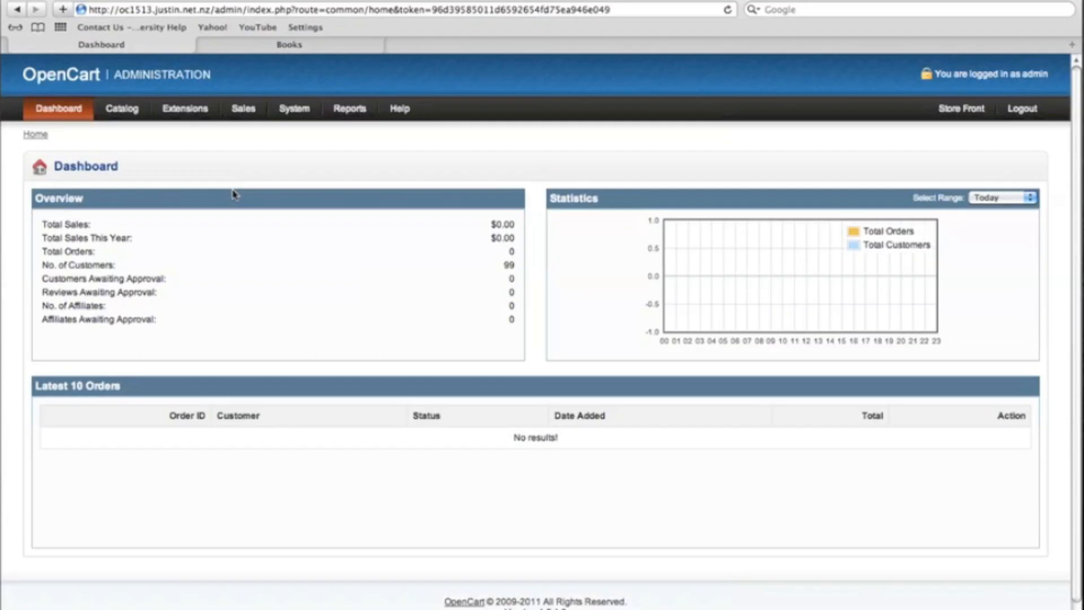
mouse_move(303, 205)
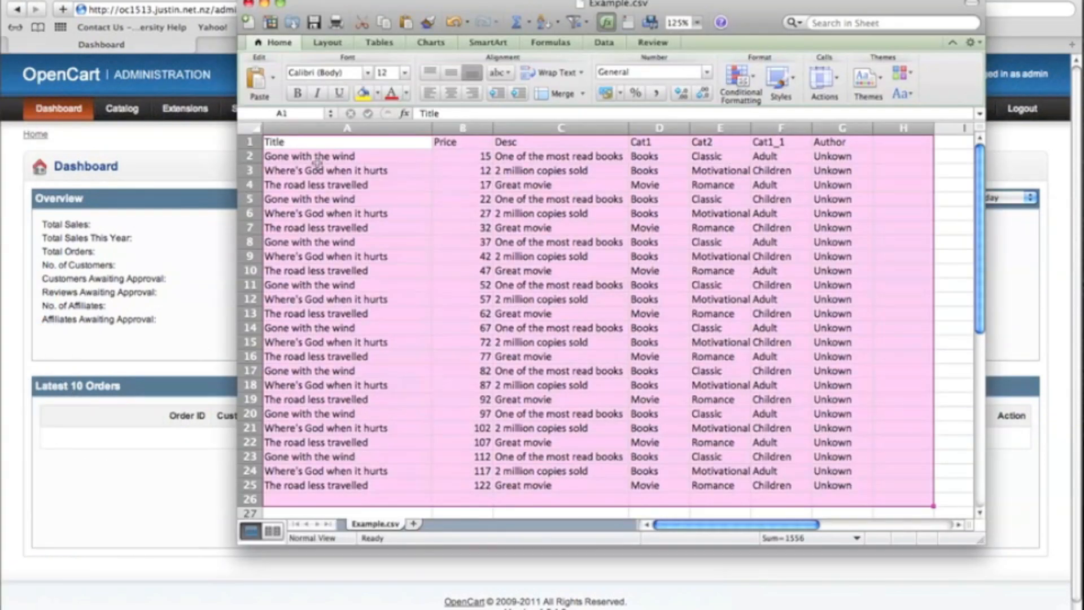
- Review the Example.csv header row (Title to Author) and the 24 product rows in range A1:G25
click(346, 143)
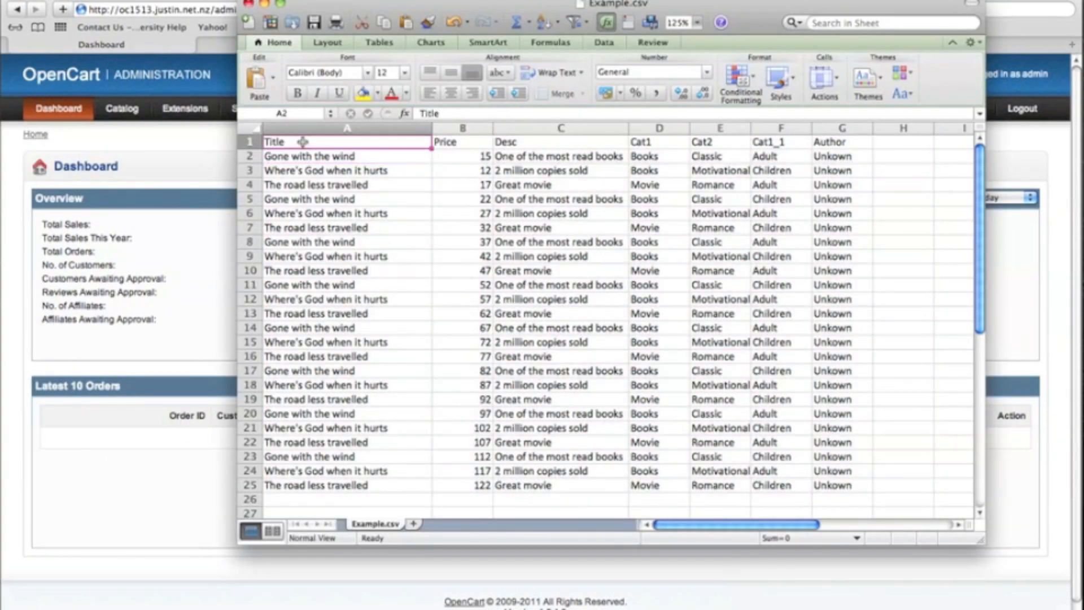
click(347, 142)
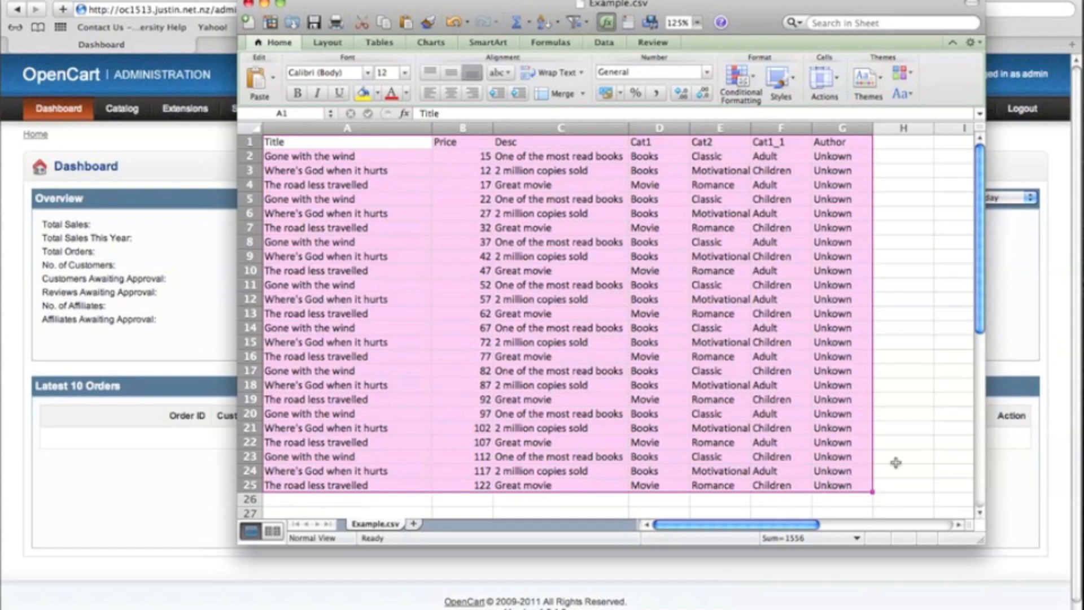
click(902, 456)
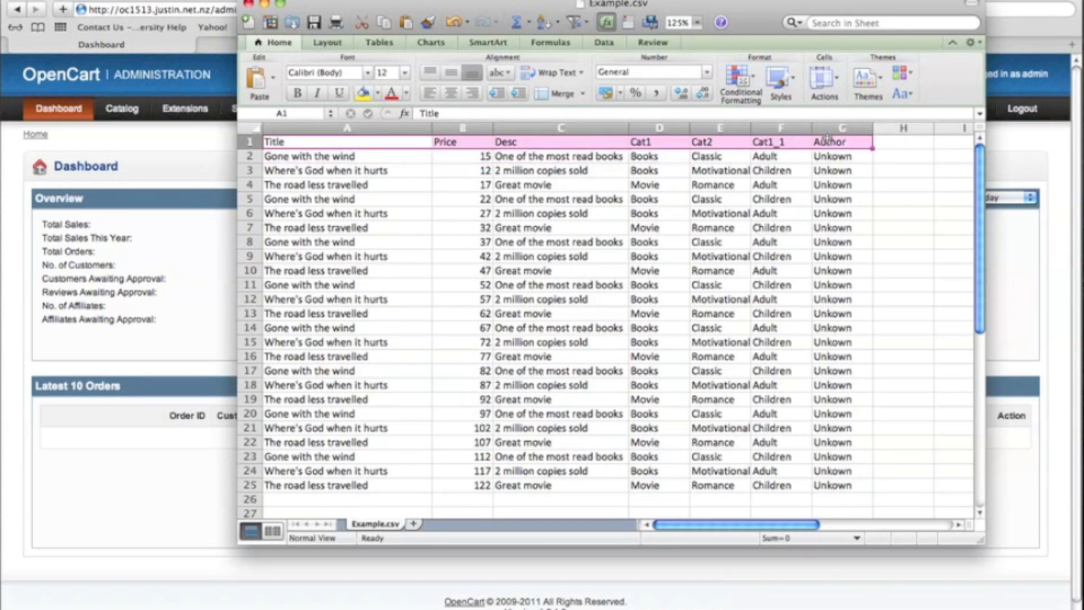
click(560, 256)
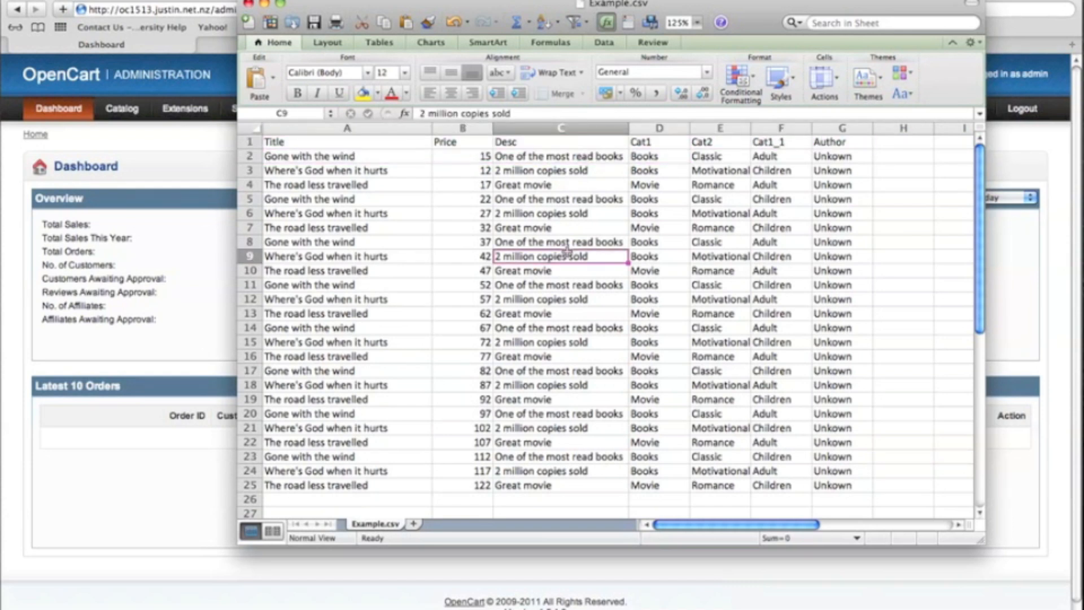
mouse_move(386, 214)
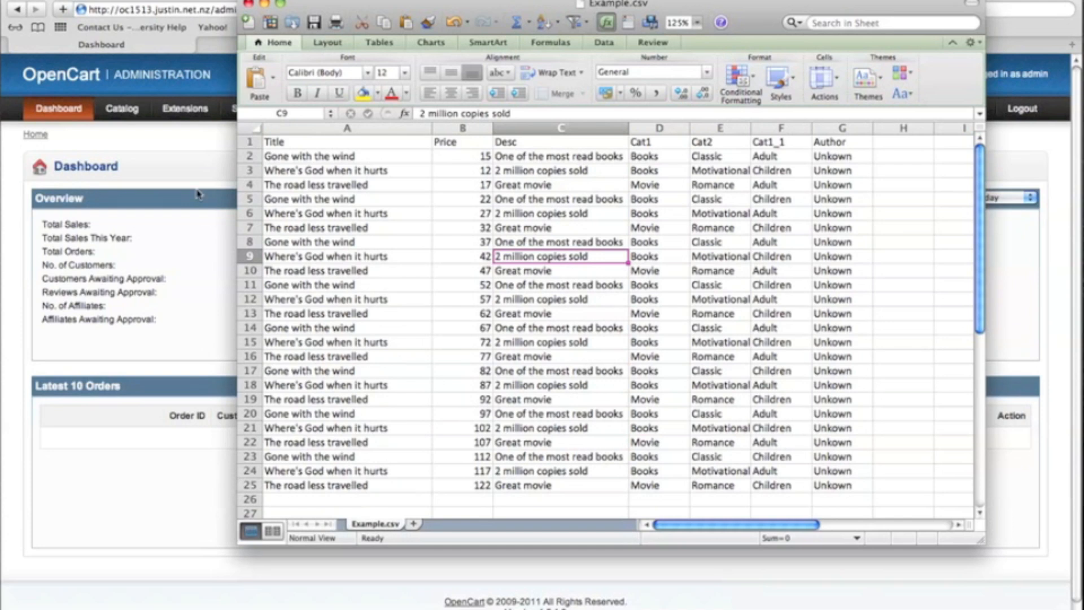
mouse_move(588, 220)
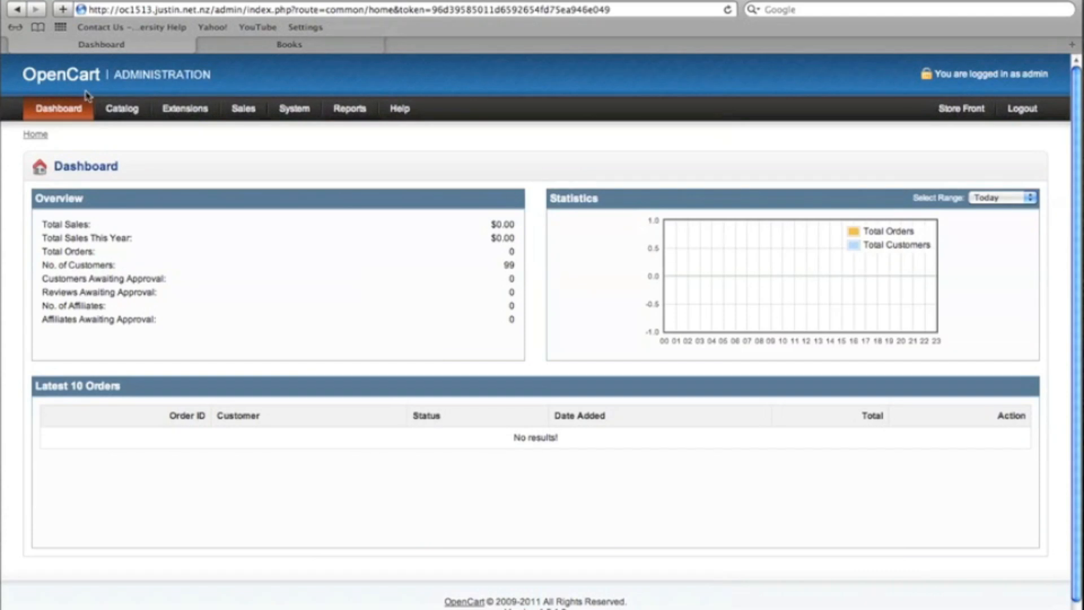
- Reach the CSV Import PRO tool from the System menu and view its Step 1 global settings
click(184, 108)
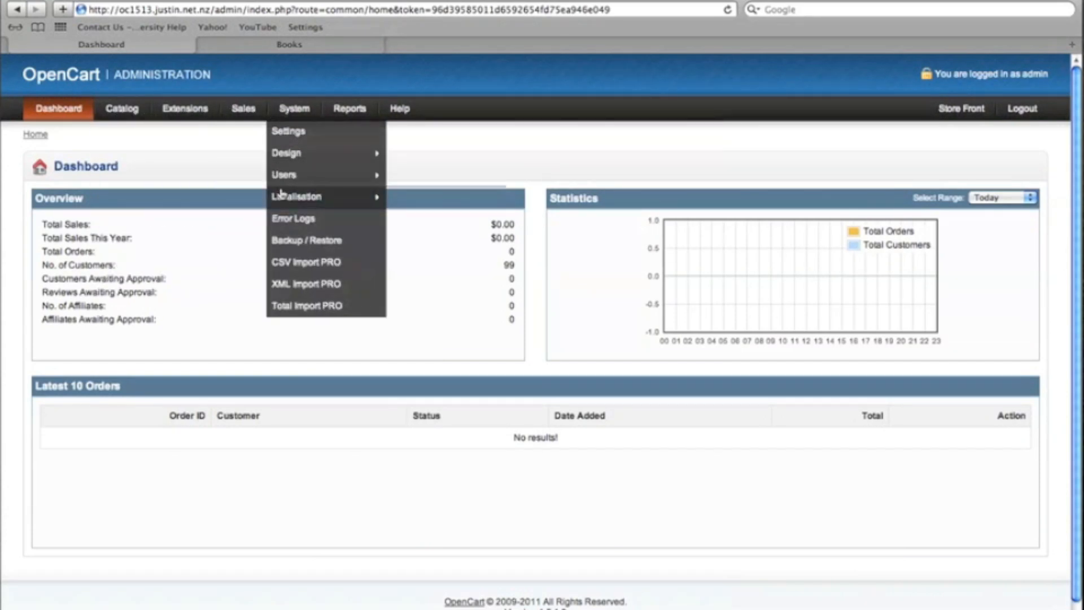
click(305, 261)
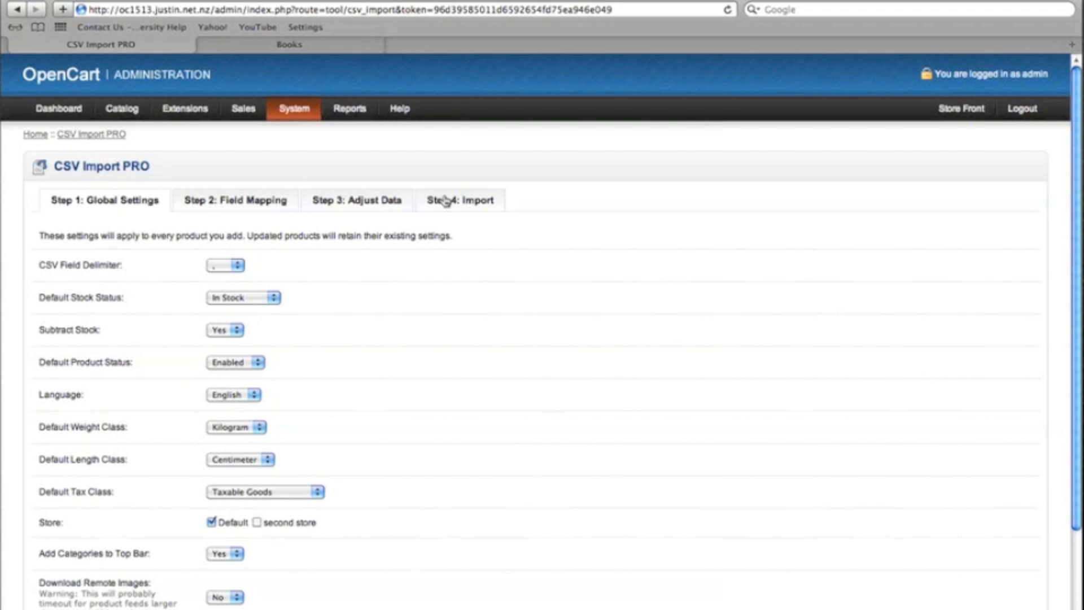
mouse_move(676, 293)
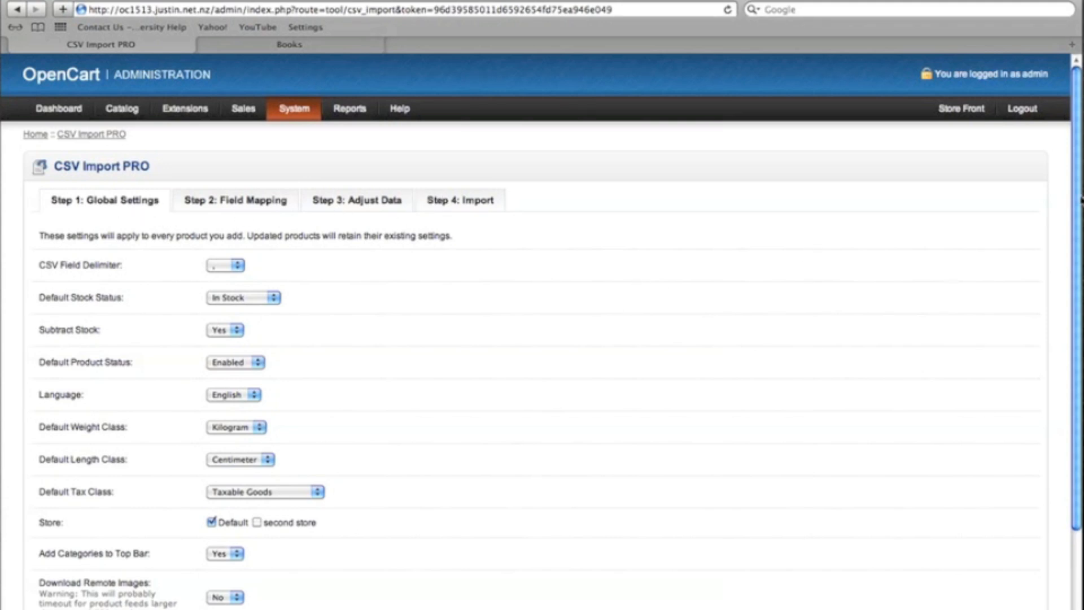
scroll(down, 3)
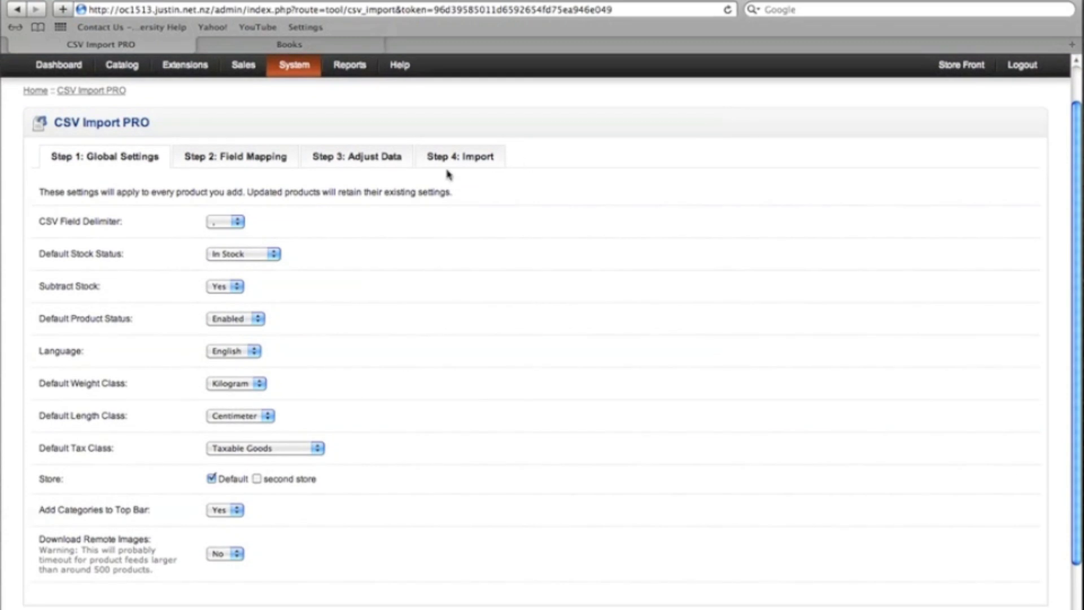
mouse_move(276, 216)
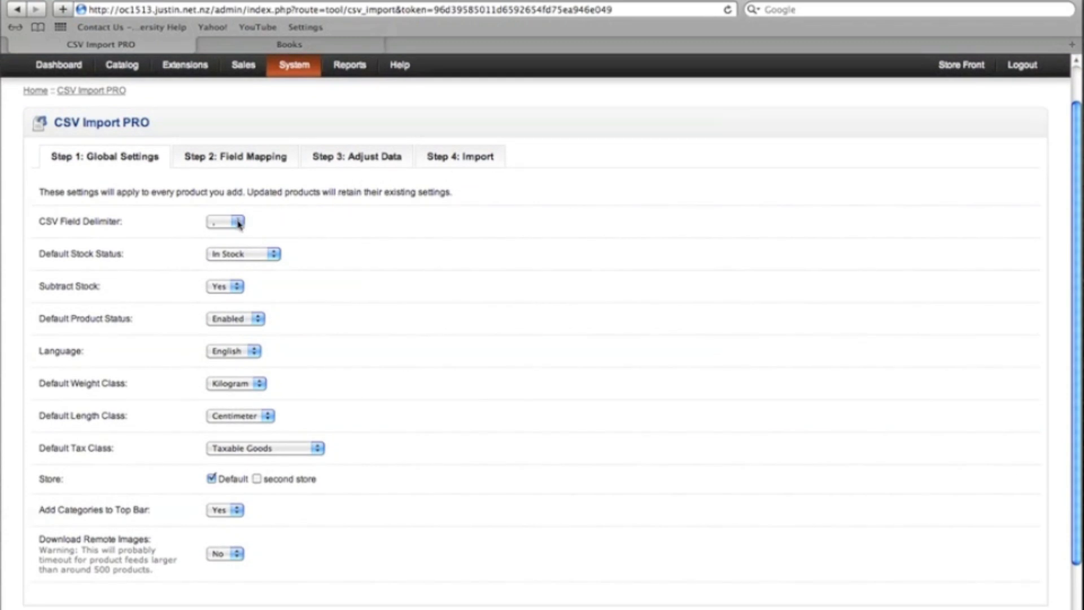
- Keep the comma field delimiter and In Stock as the default stock status
click(225, 221)
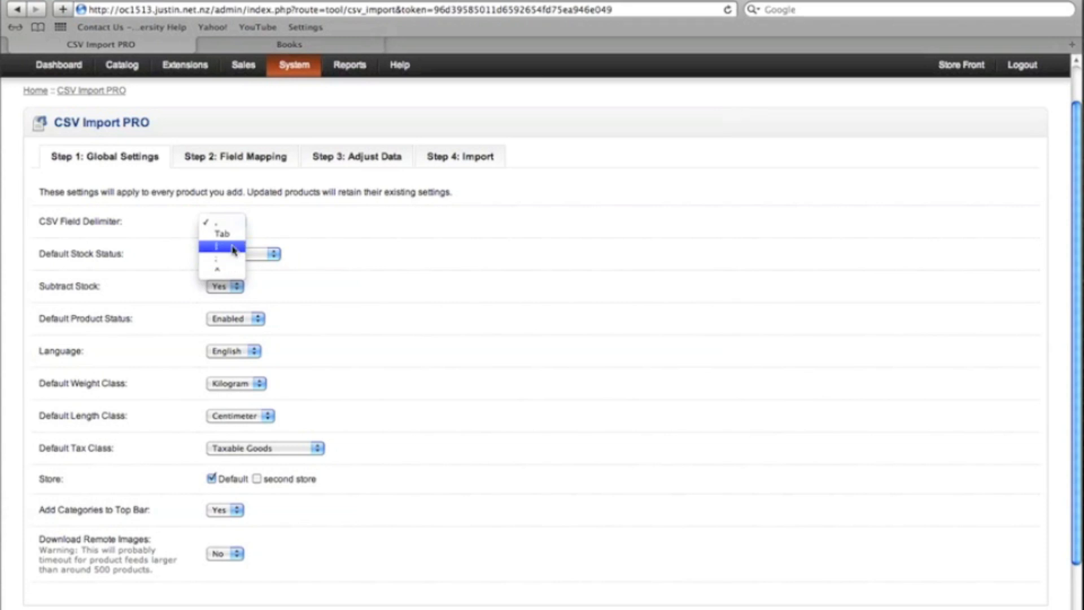
click(221, 223)
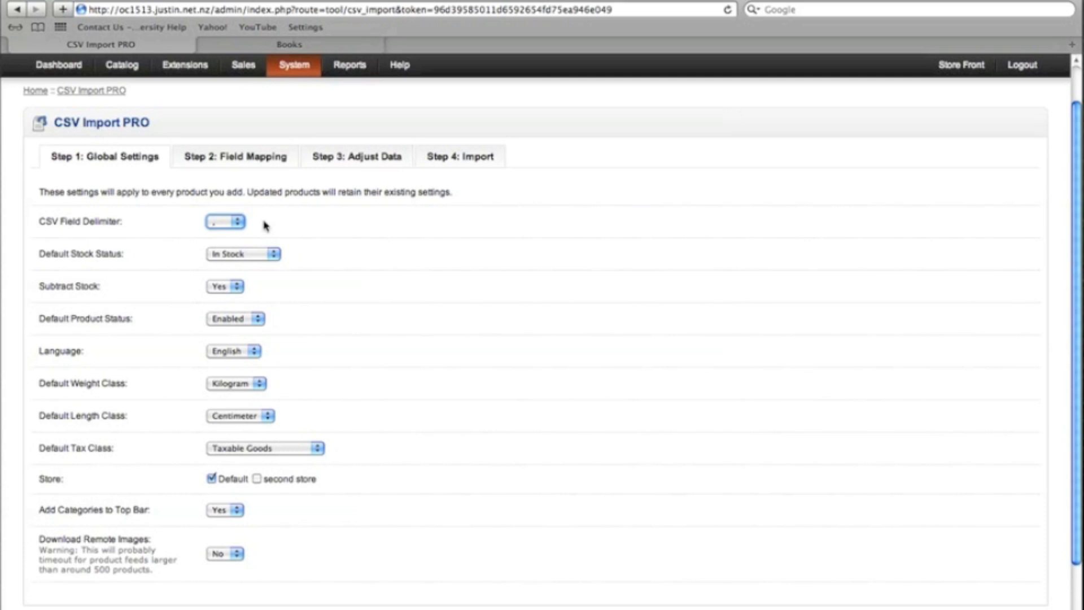
click(224, 222)
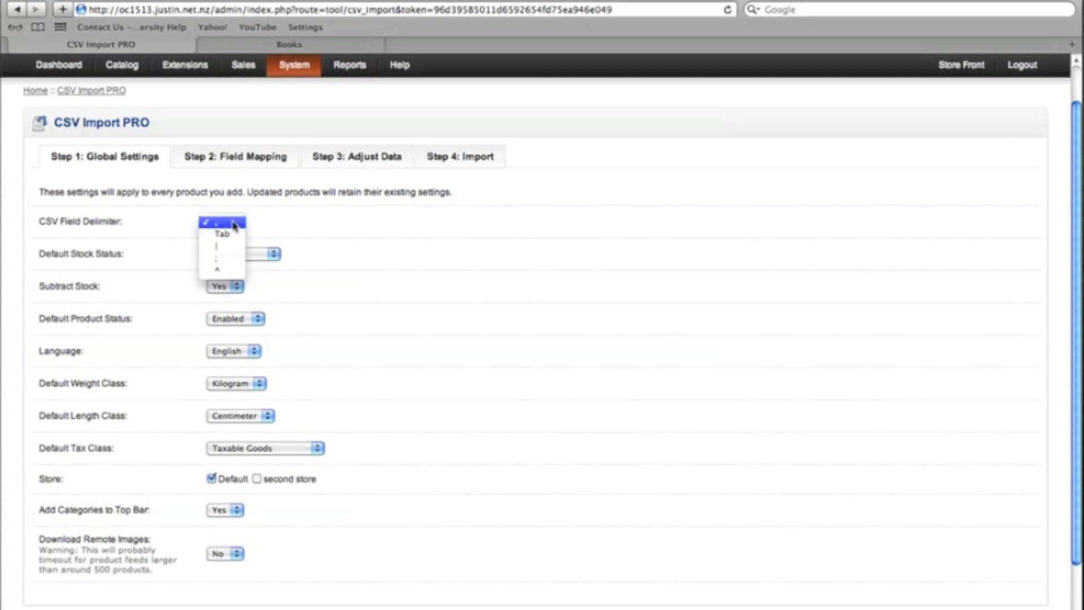
click(222, 223)
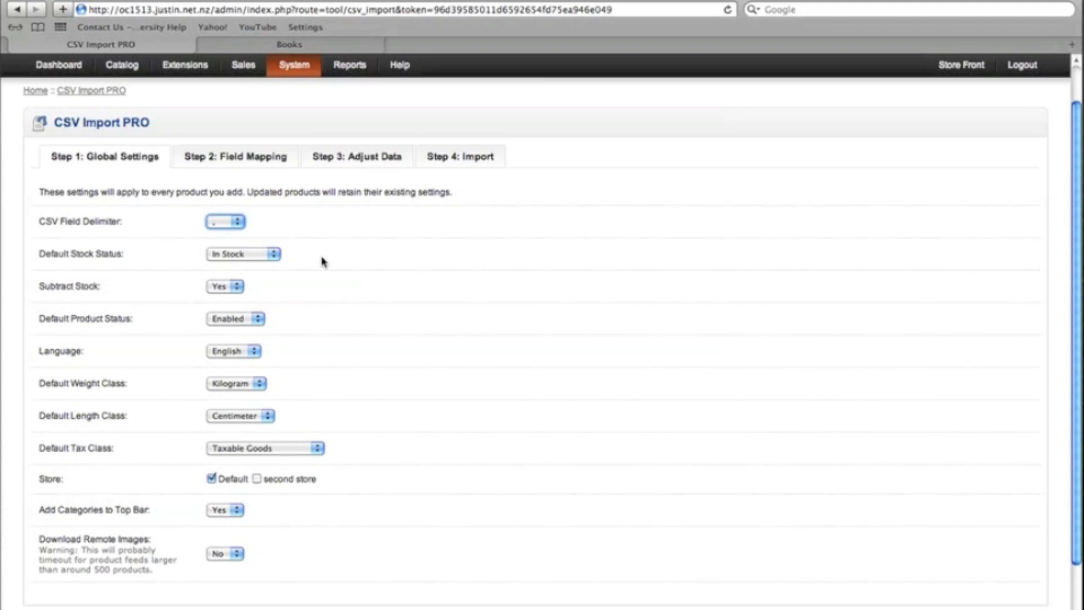
click(242, 254)
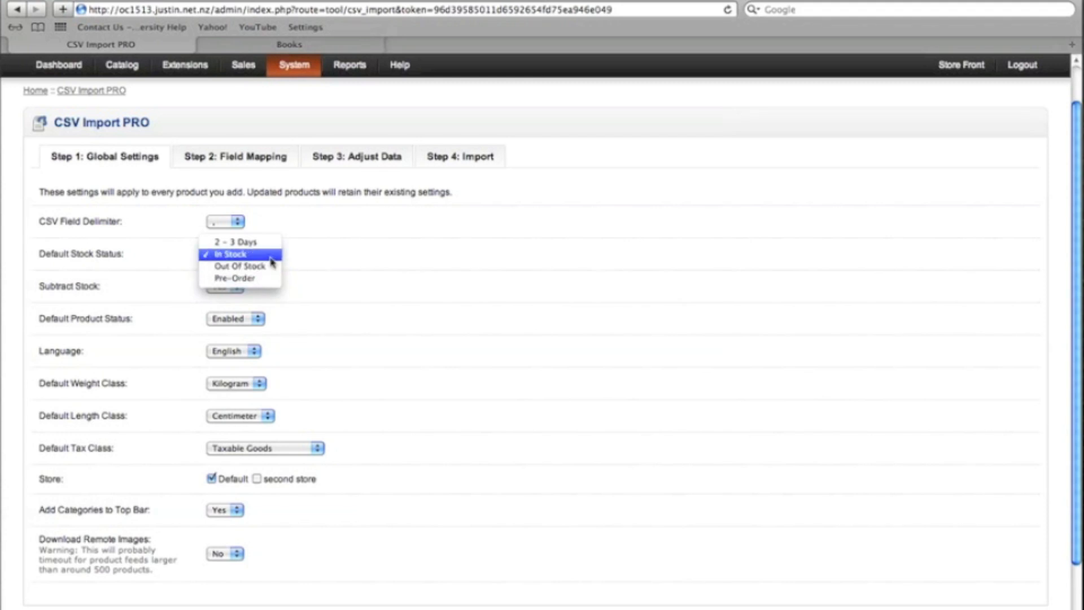
click(232, 254)
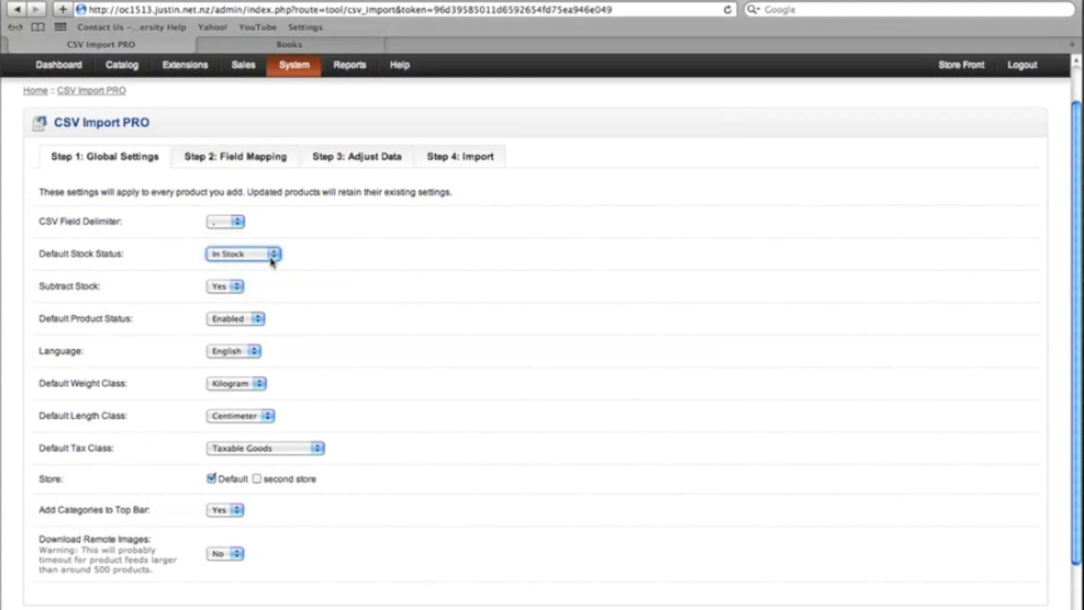
- Keep Yes for subtracting stock and English as the import language
click(223, 286)
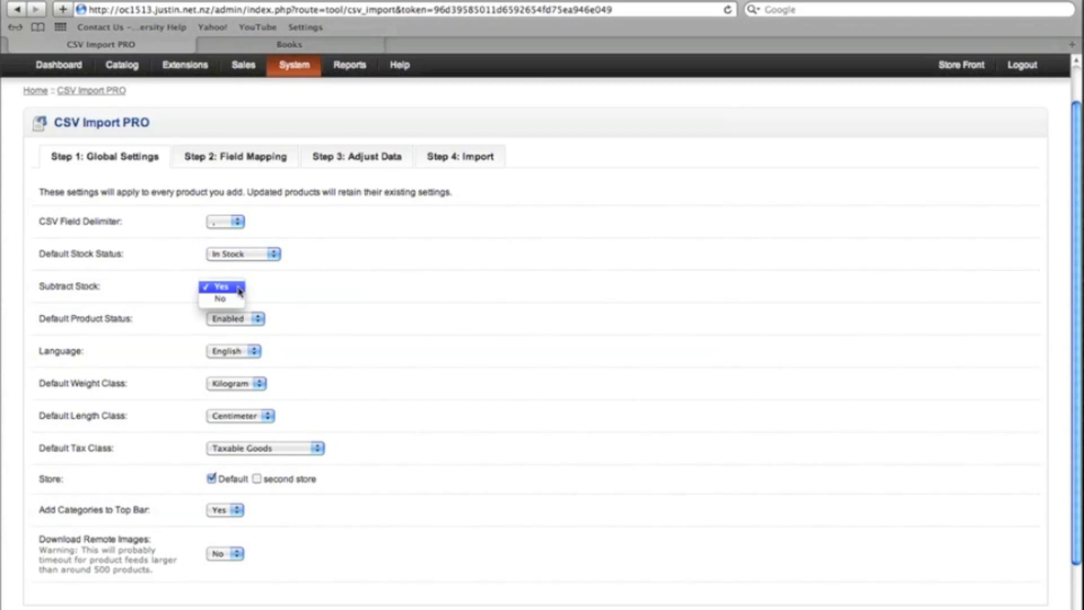
click(235, 319)
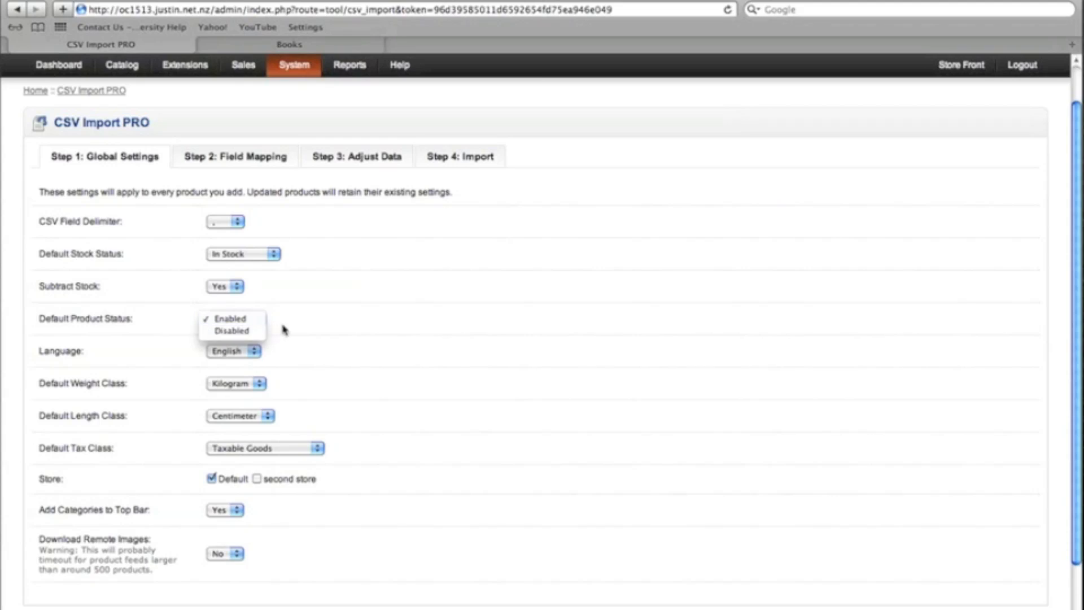
click(233, 350)
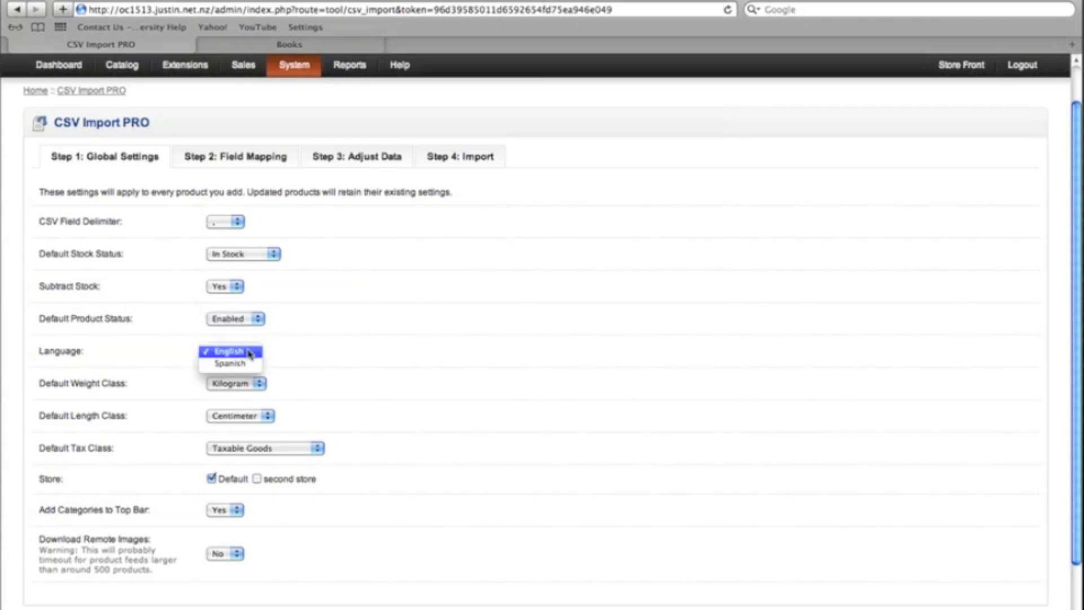
mouse_move(230, 363)
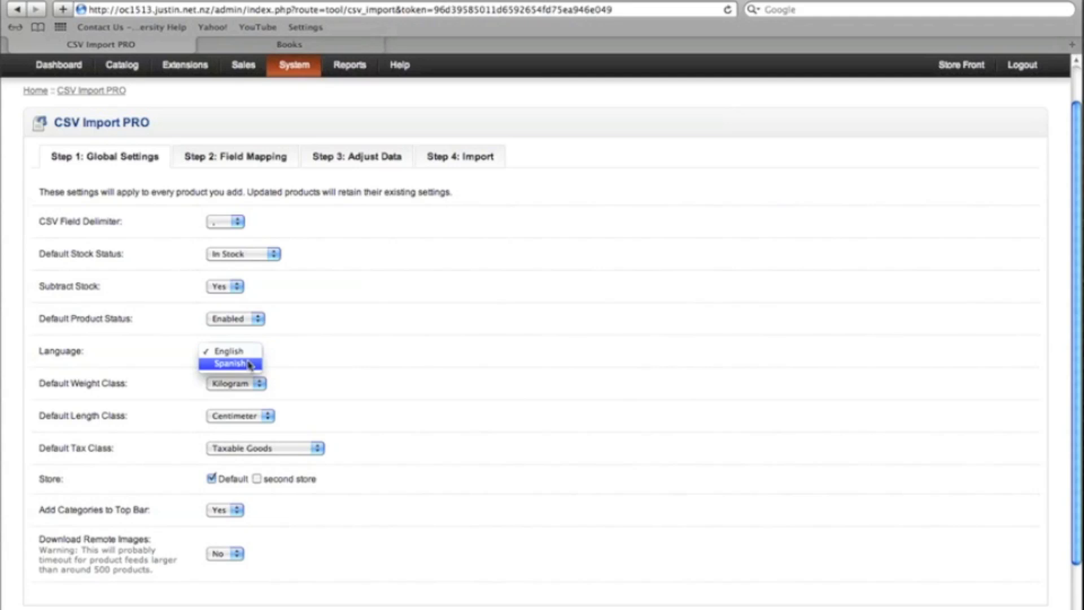
mouse_move(229, 351)
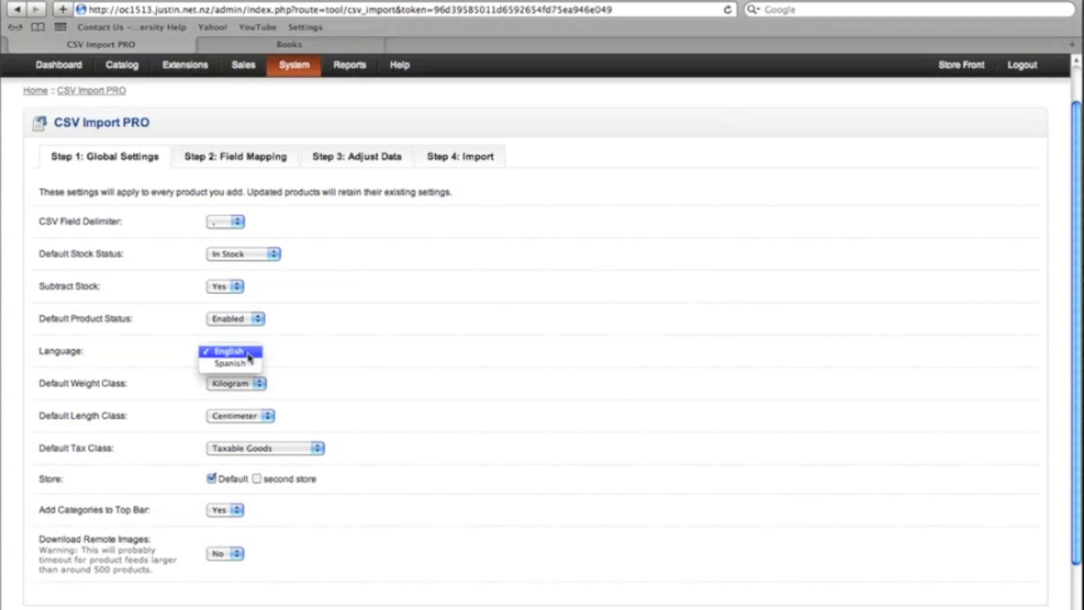
click(228, 350)
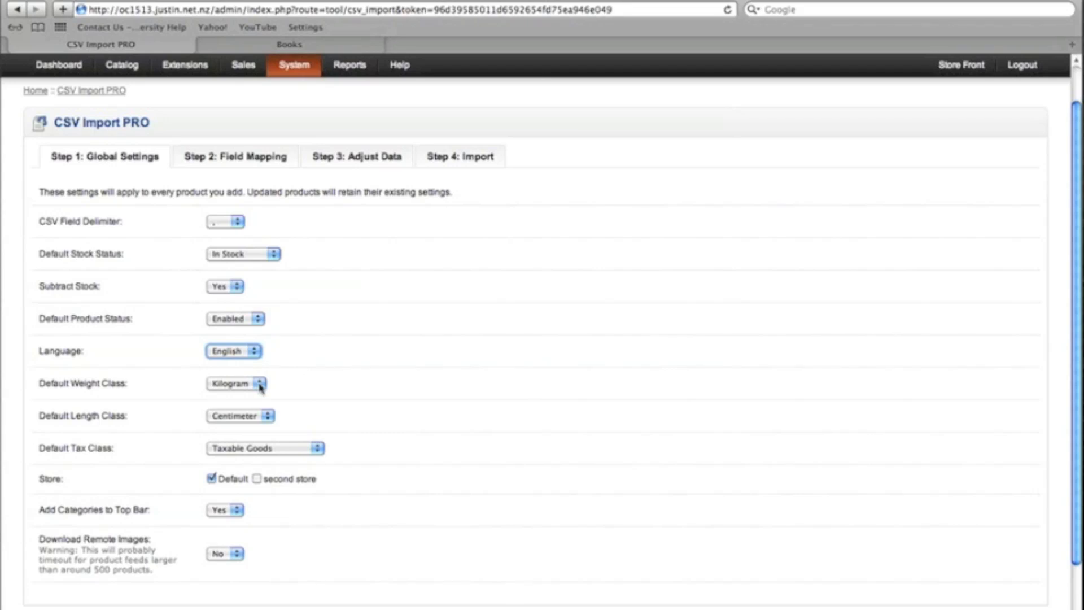
mouse_move(260, 389)
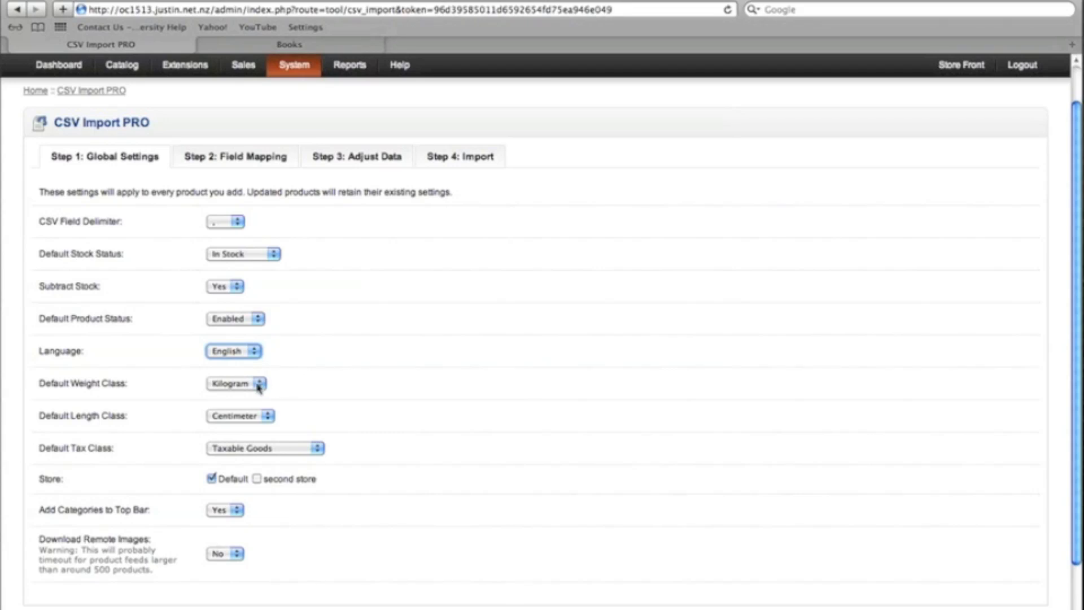
click(235, 384)
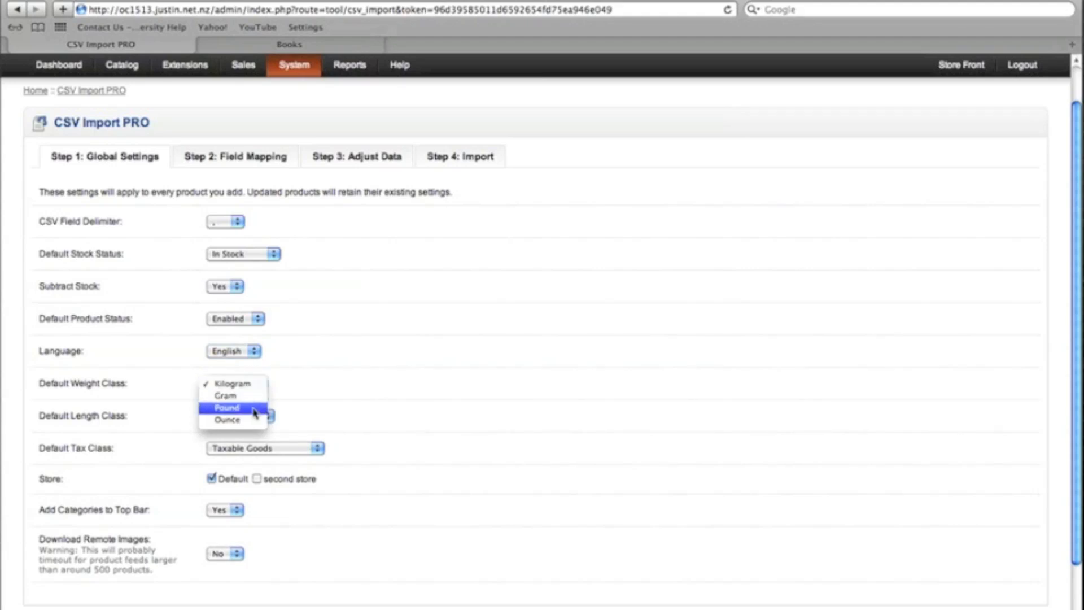
mouse_move(227, 420)
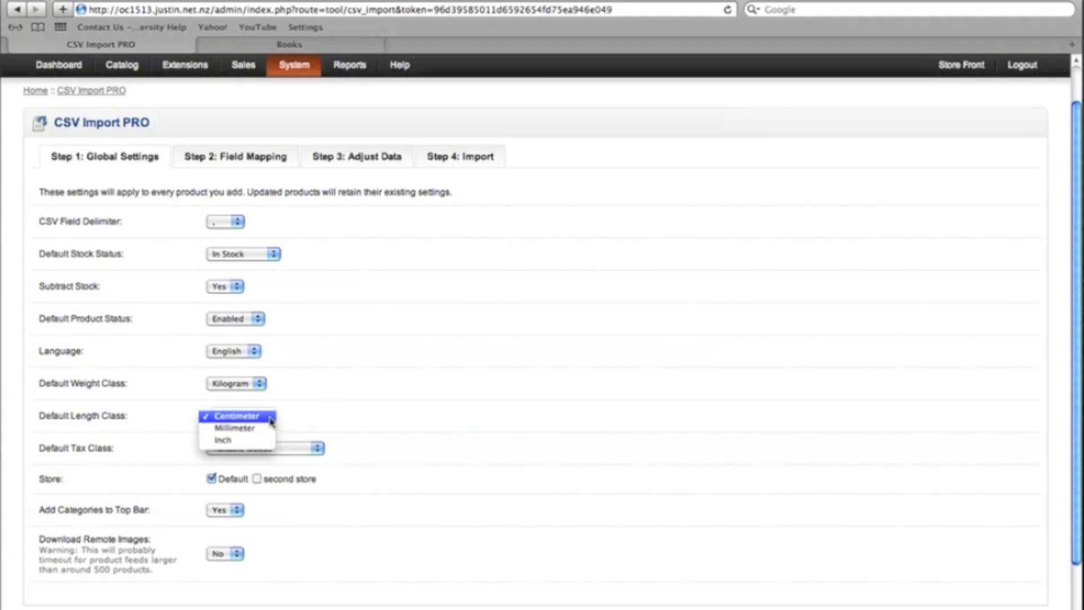
click(237, 416)
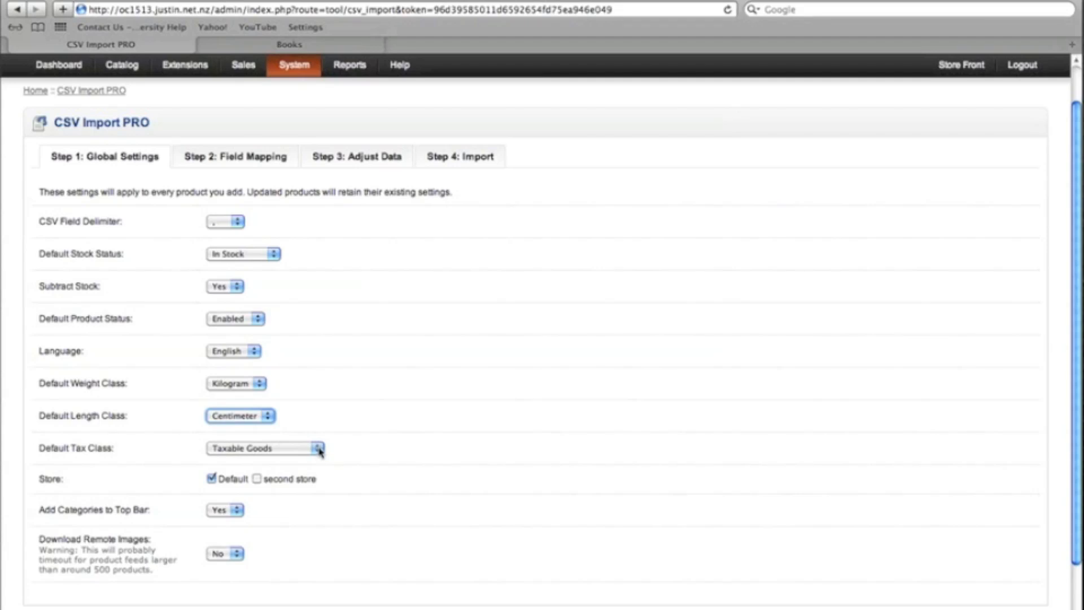
click(263, 448)
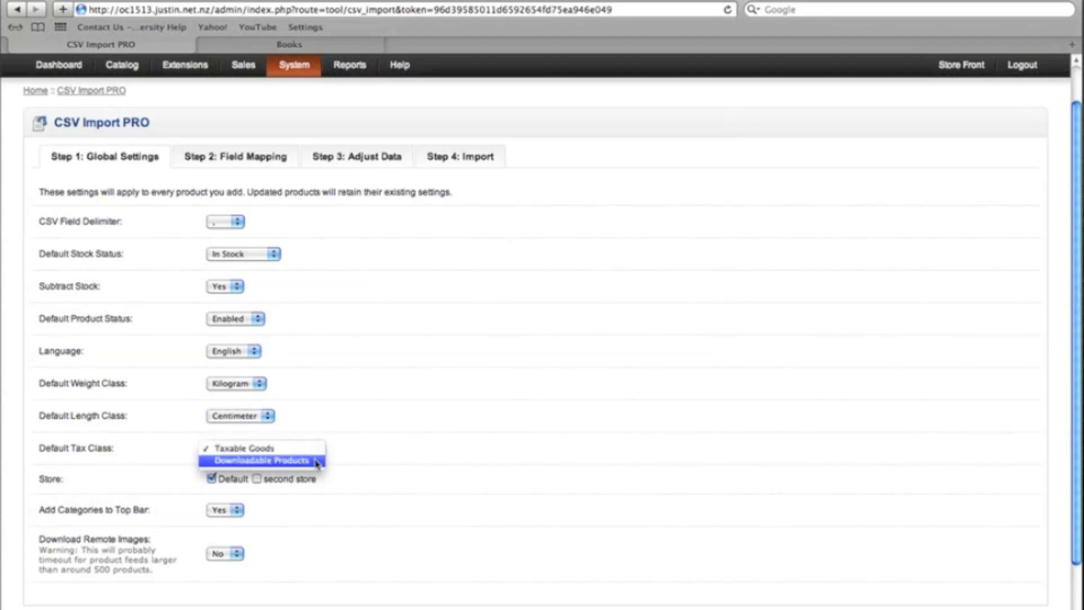
mouse_move(335, 467)
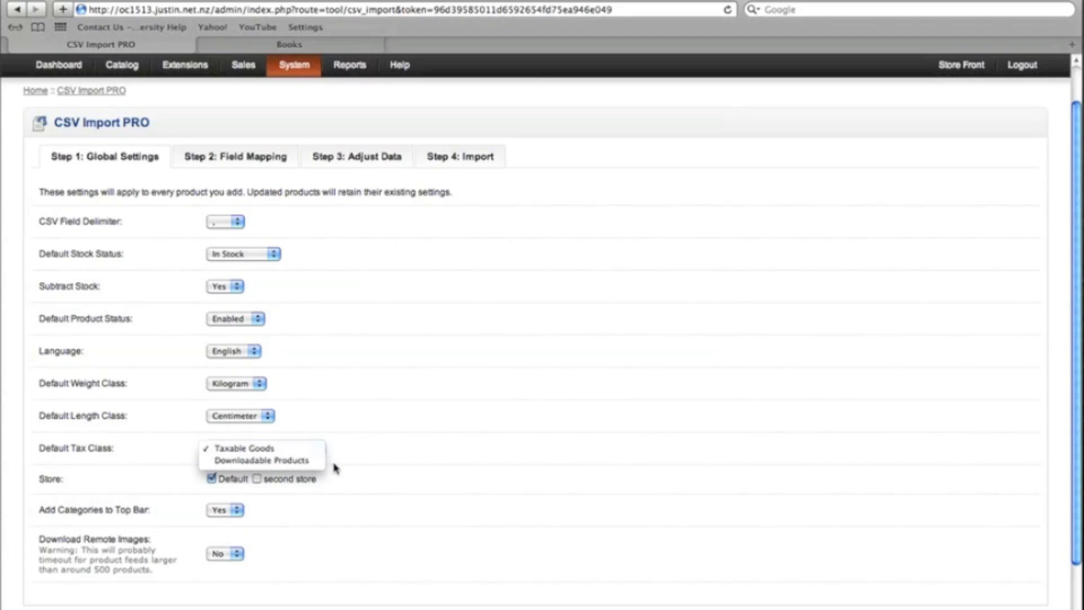
click(244, 448)
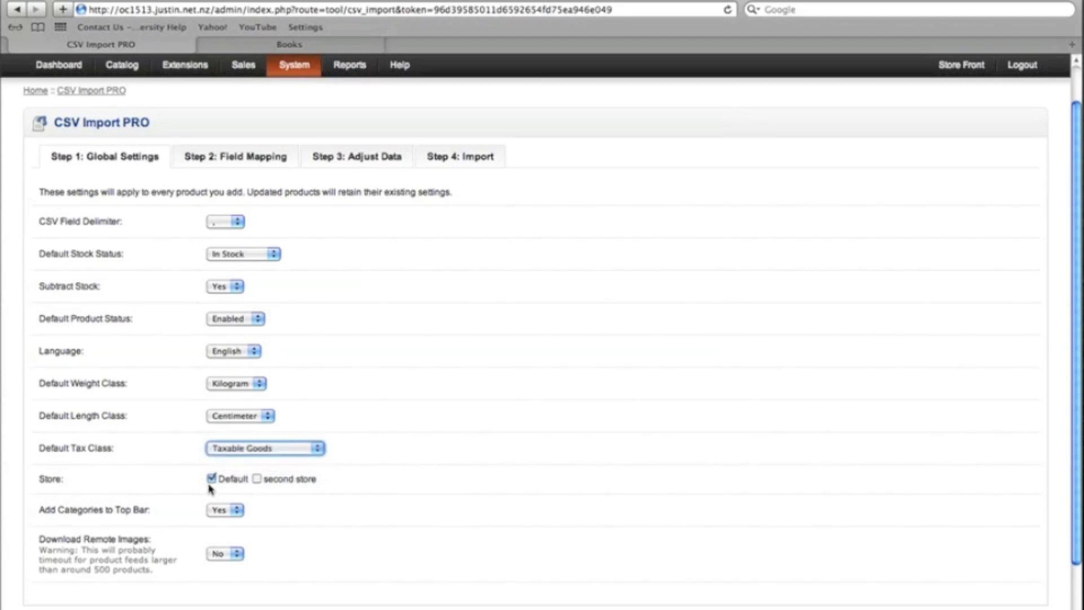
mouse_move(280, 485)
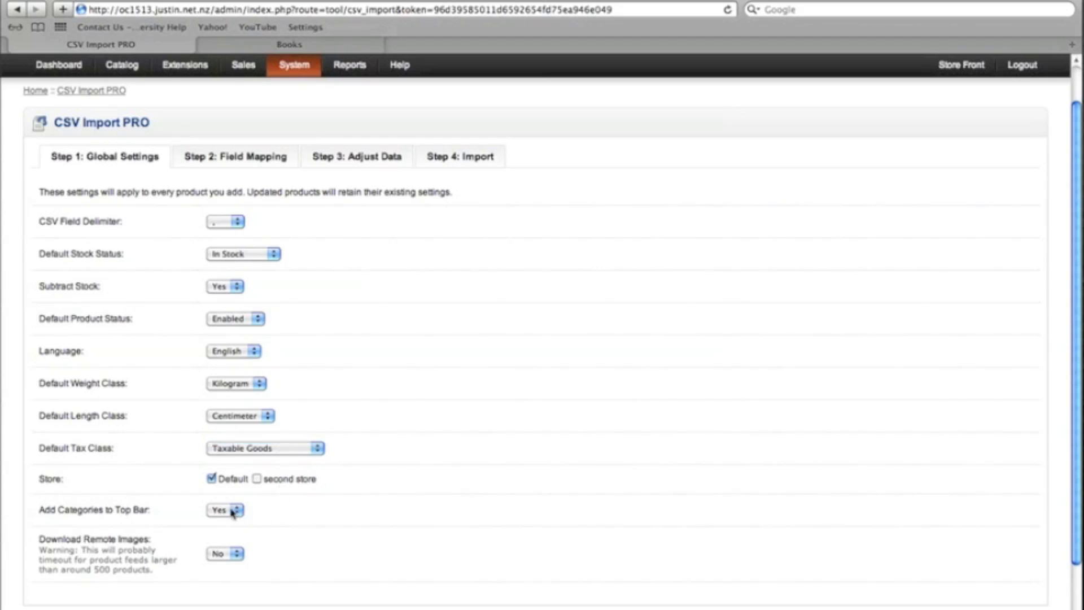
click(223, 509)
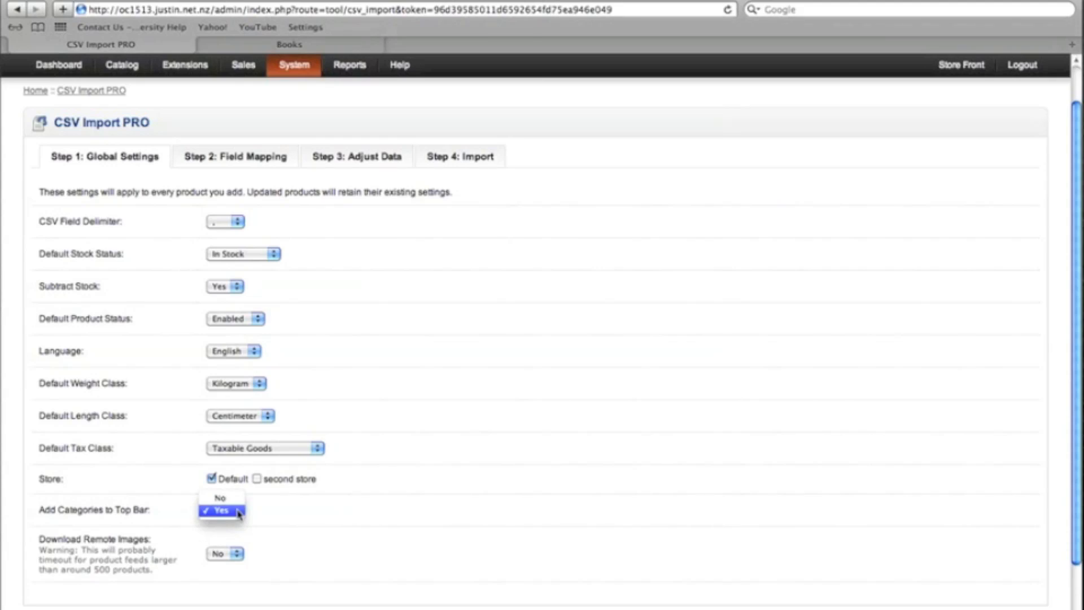
click(220, 510)
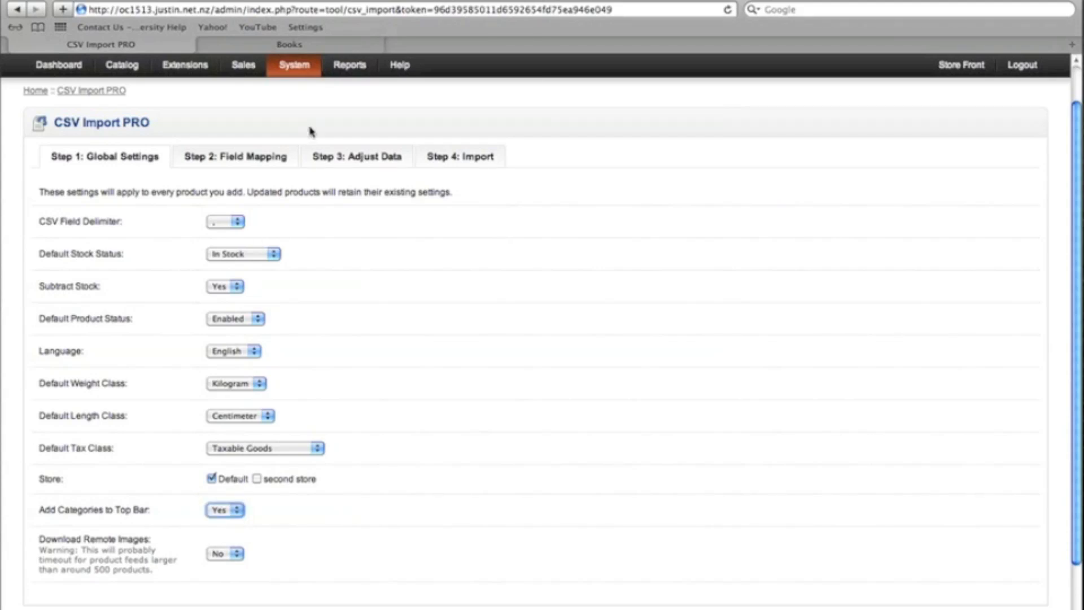
click(288, 44)
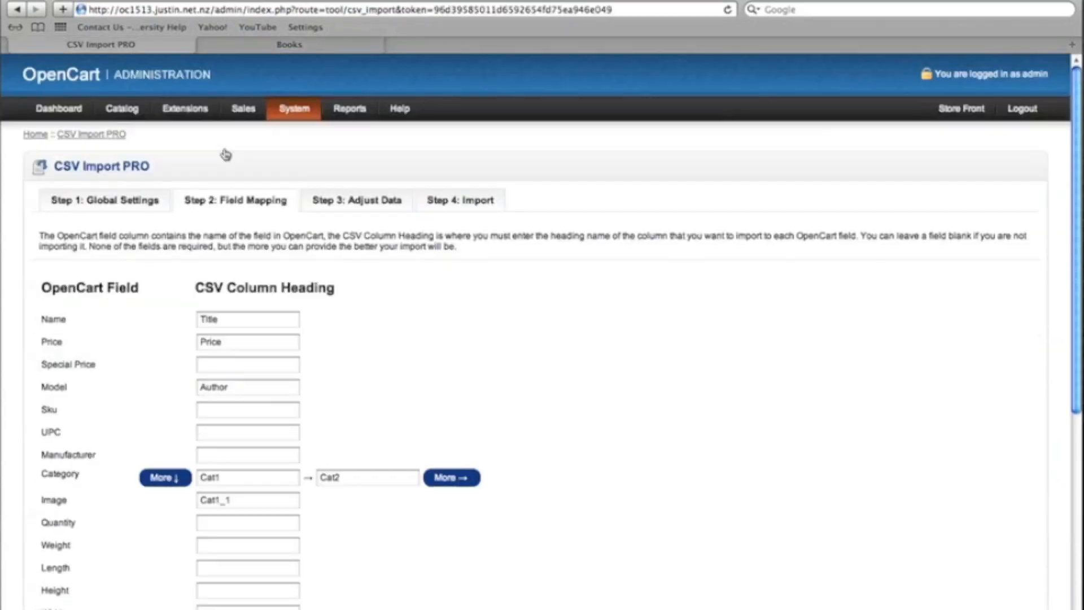
- Scroll through the Field Mapping step's product fields paired with CSV column headings
scroll(down, 3)
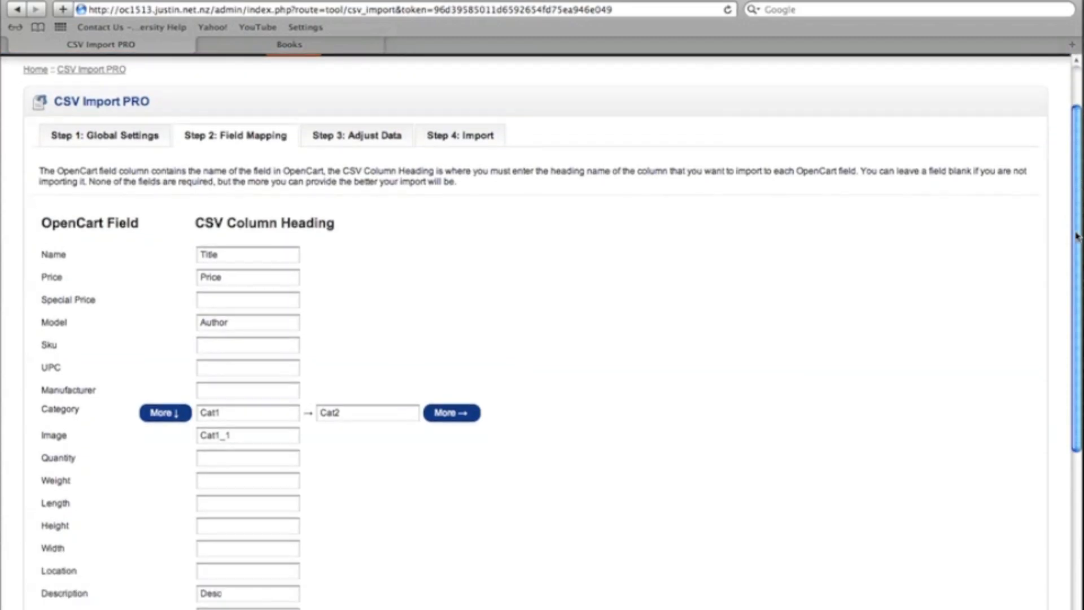
scroll(down, 3)
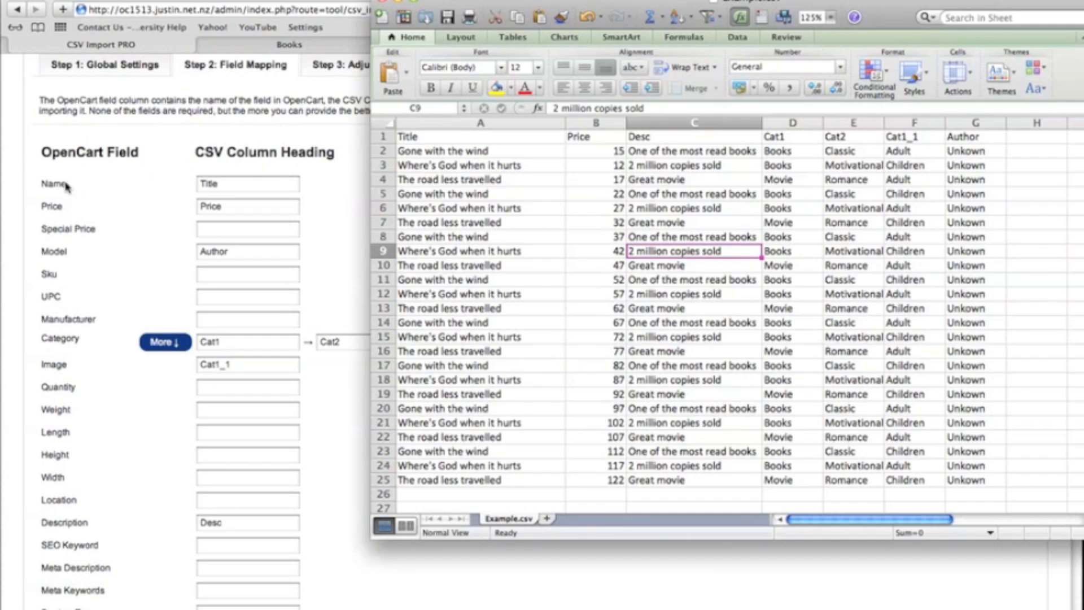
mouse_move(62, 192)
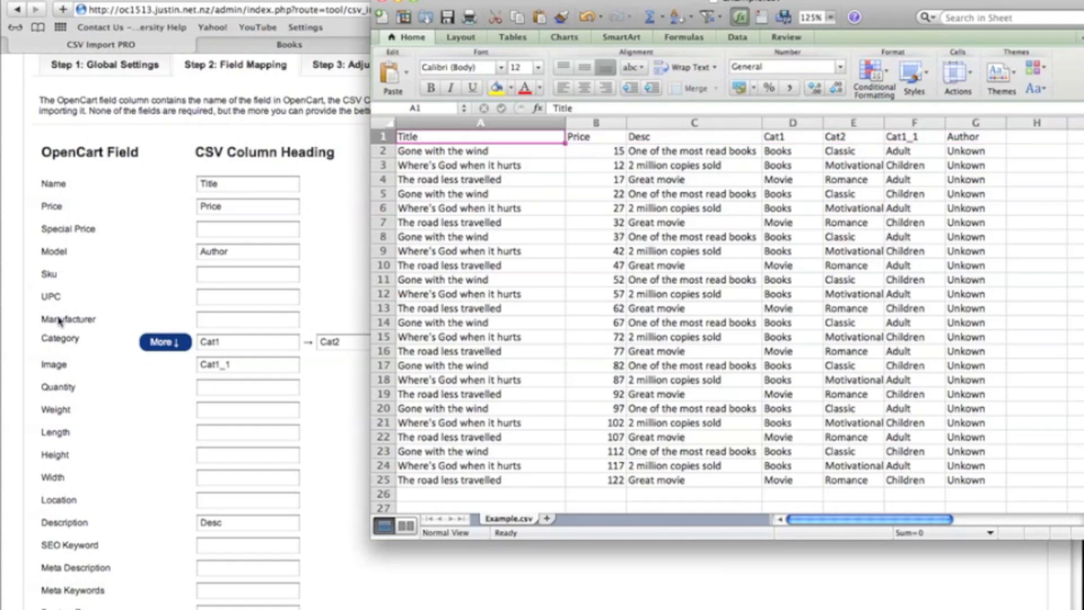
mouse_move(66, 189)
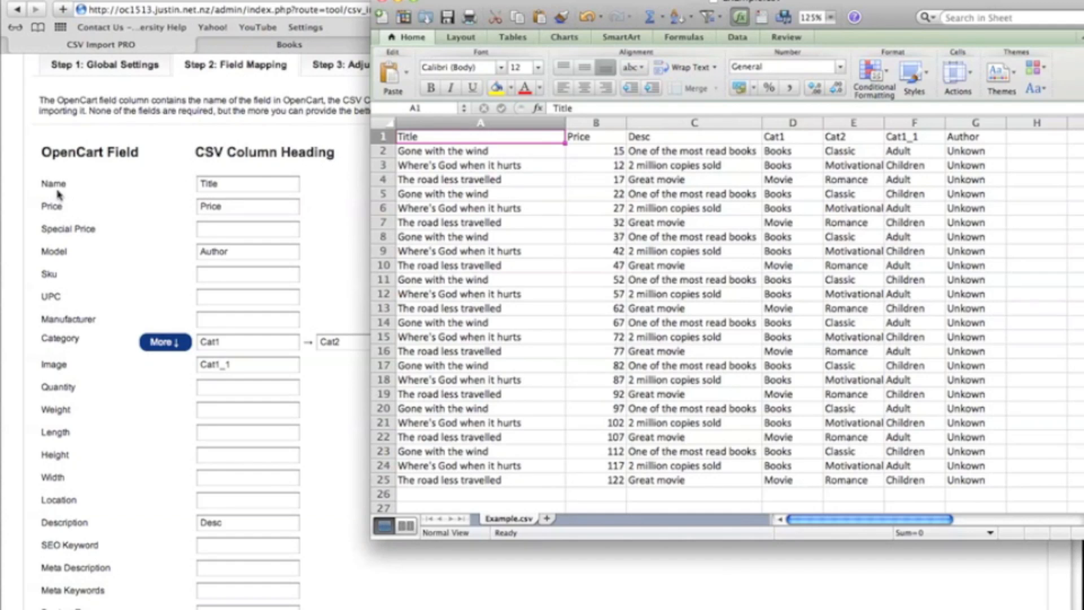
- Bring the CSV Import PRO wizard back in front after comparing the Example.csv headings
click(420, 137)
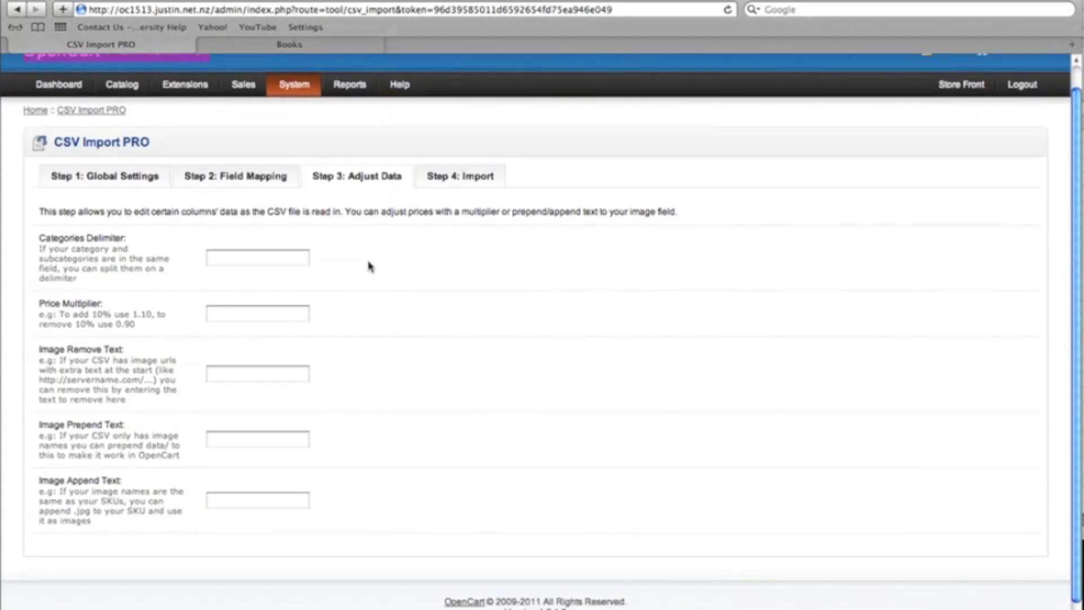
mouse_move(117, 235)
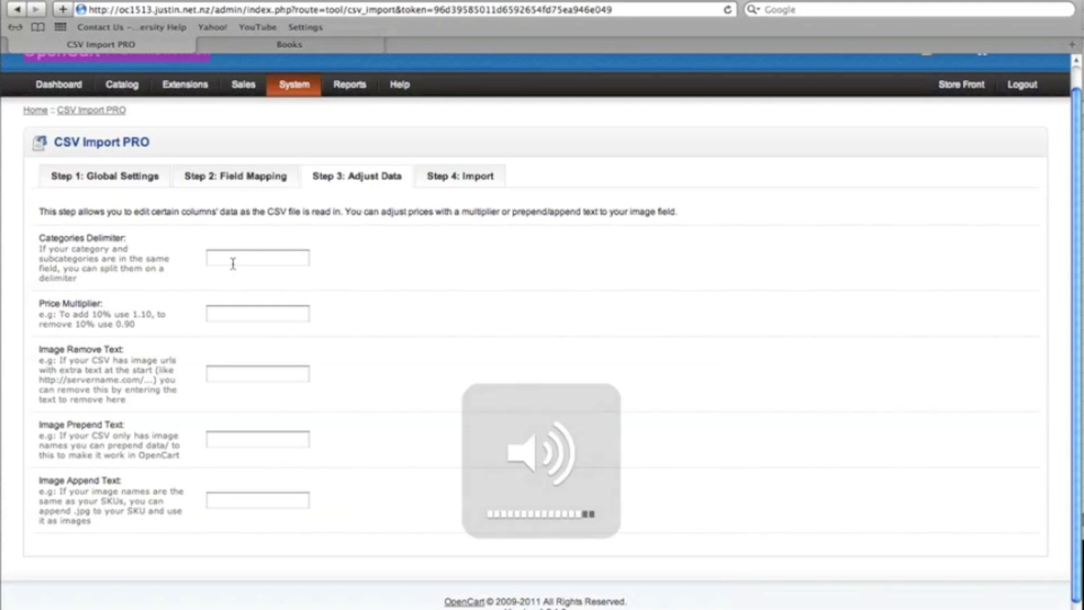
- Try a '>' in the categories delimiter field of the Adjust Data step, leaving the entries blank
click(256, 257)
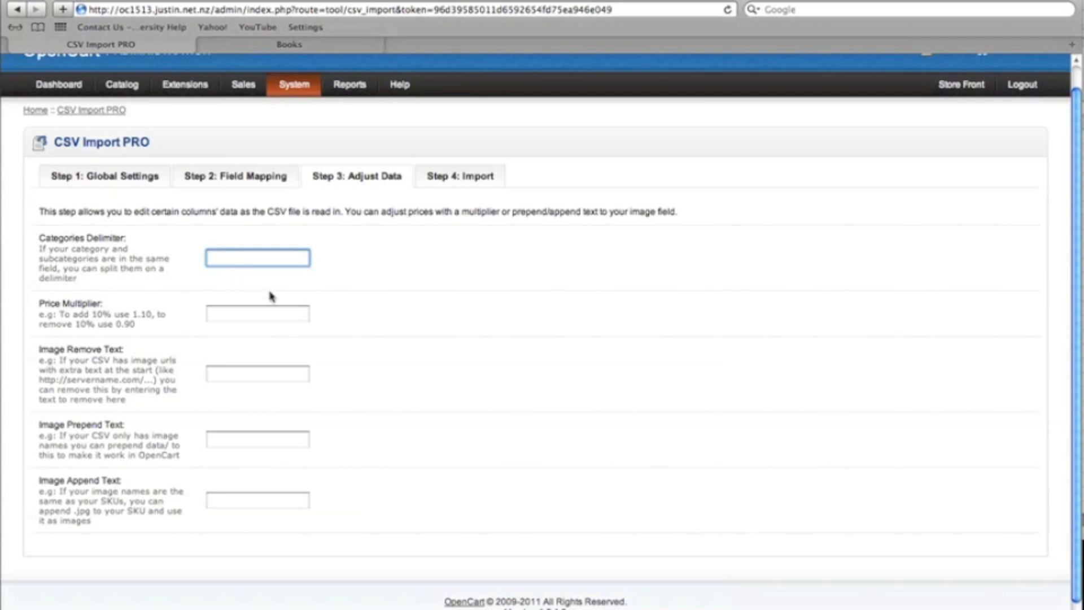
text(>)
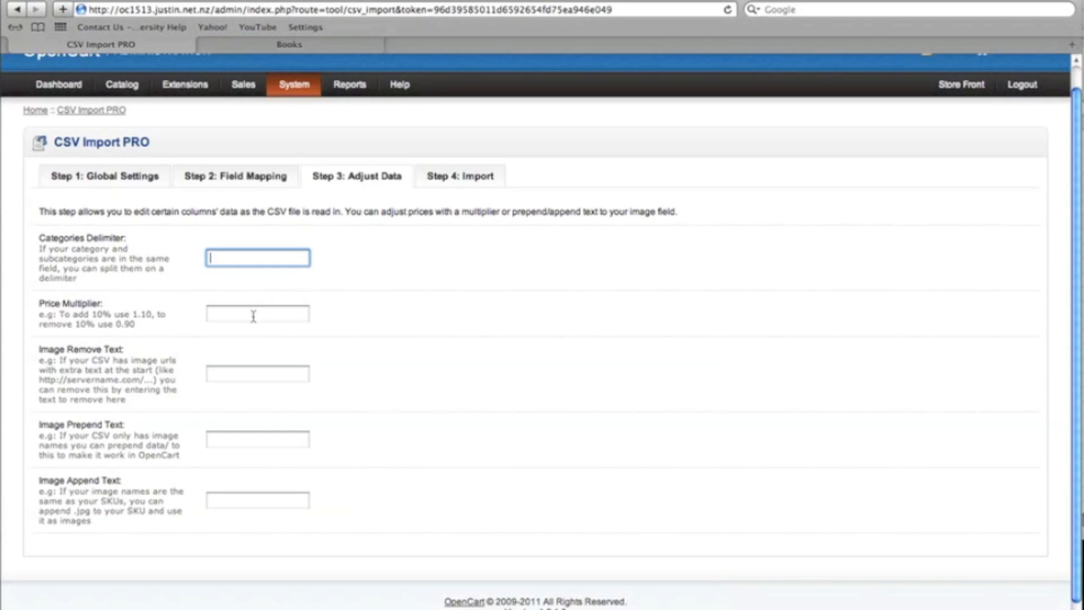
mouse_move(97, 300)
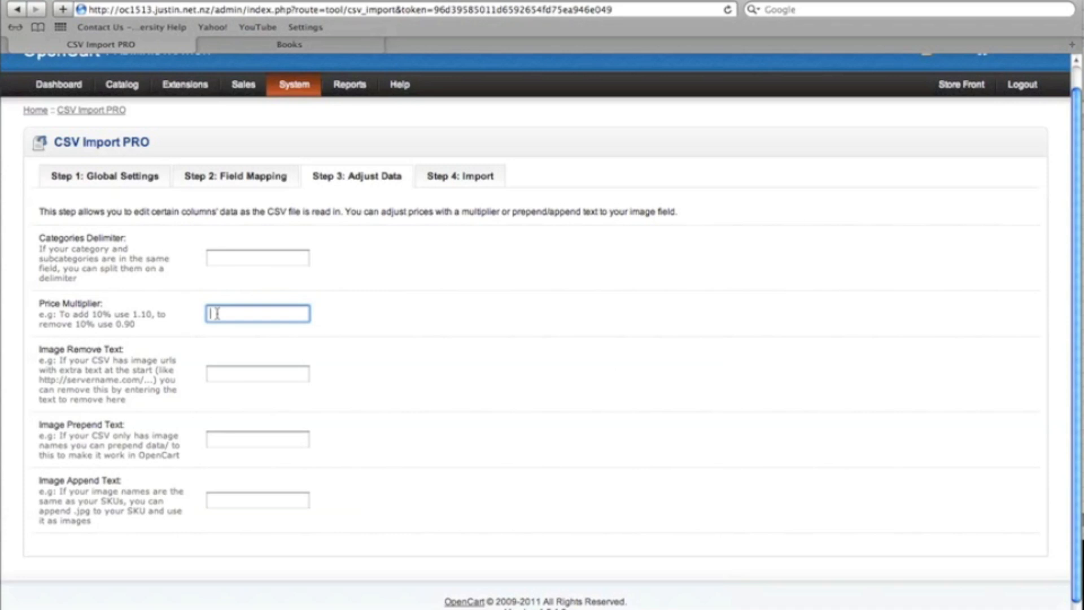
mouse_move(214, 355)
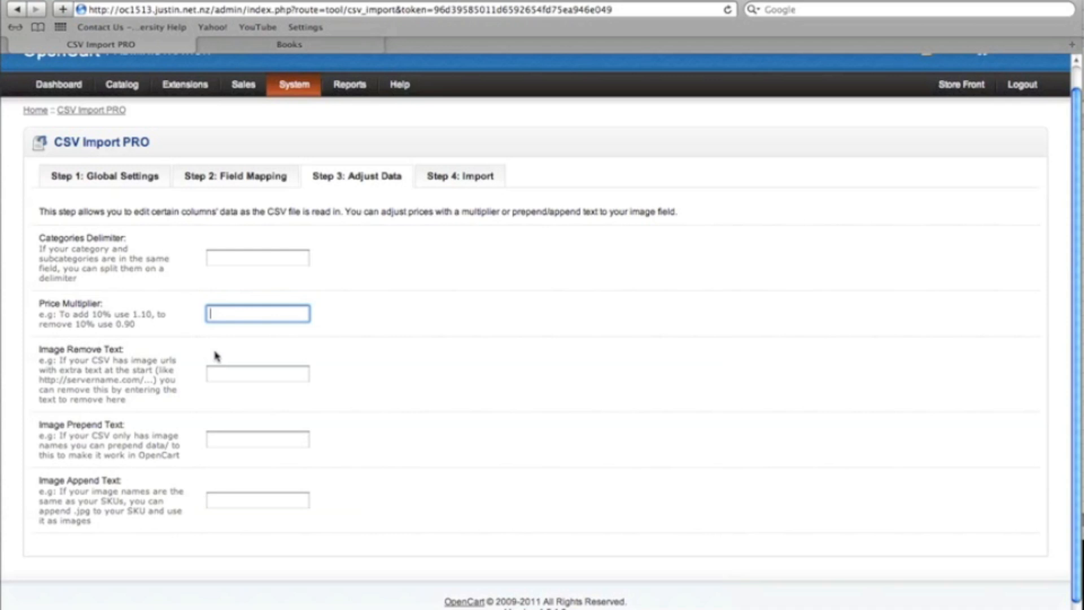
mouse_move(214, 357)
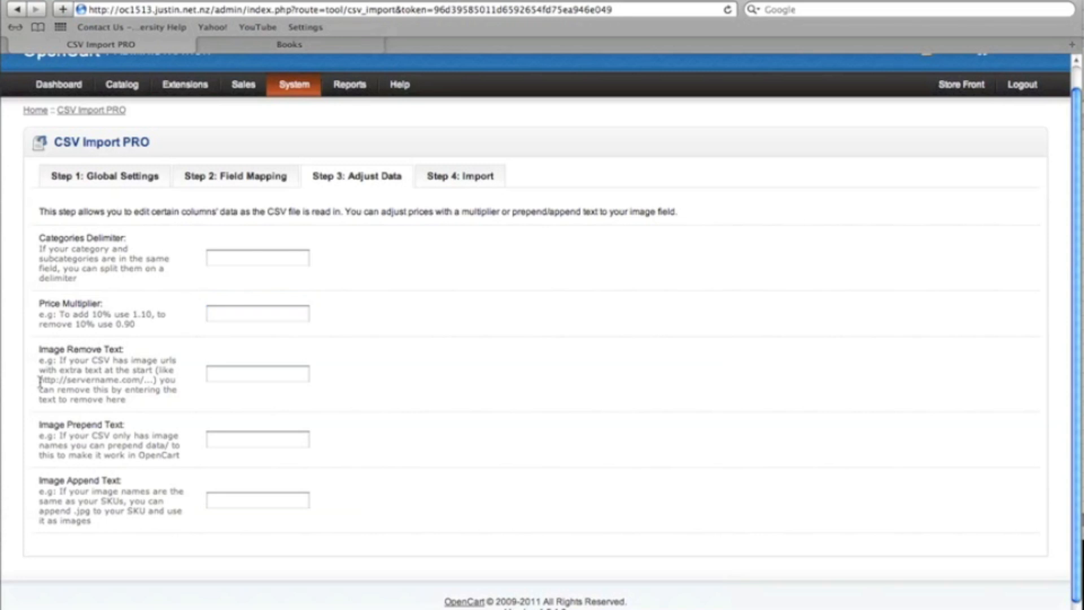
mouse_move(79, 423)
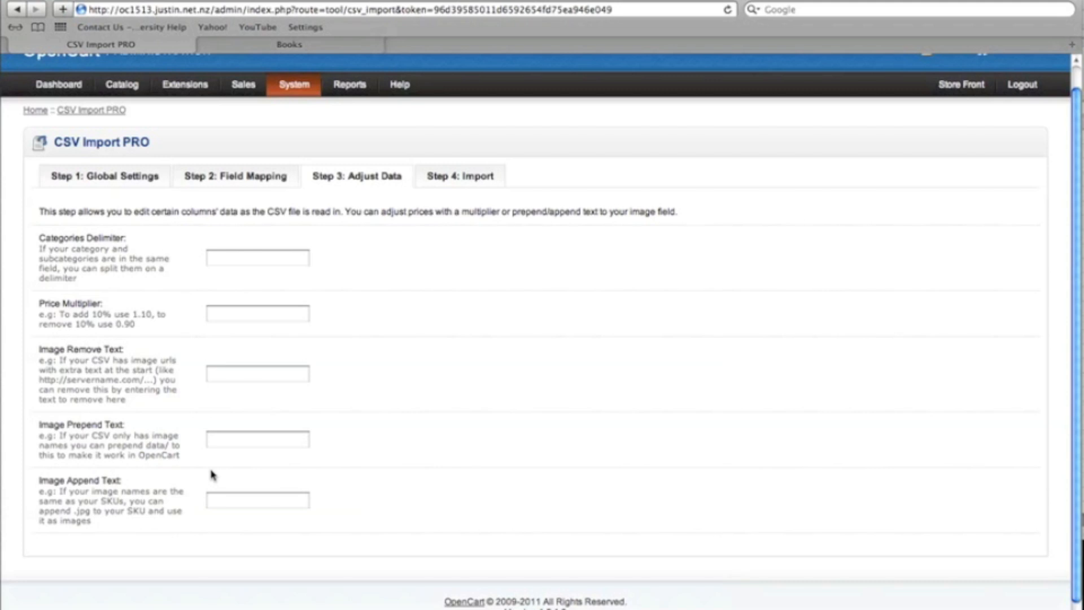
mouse_move(60, 492)
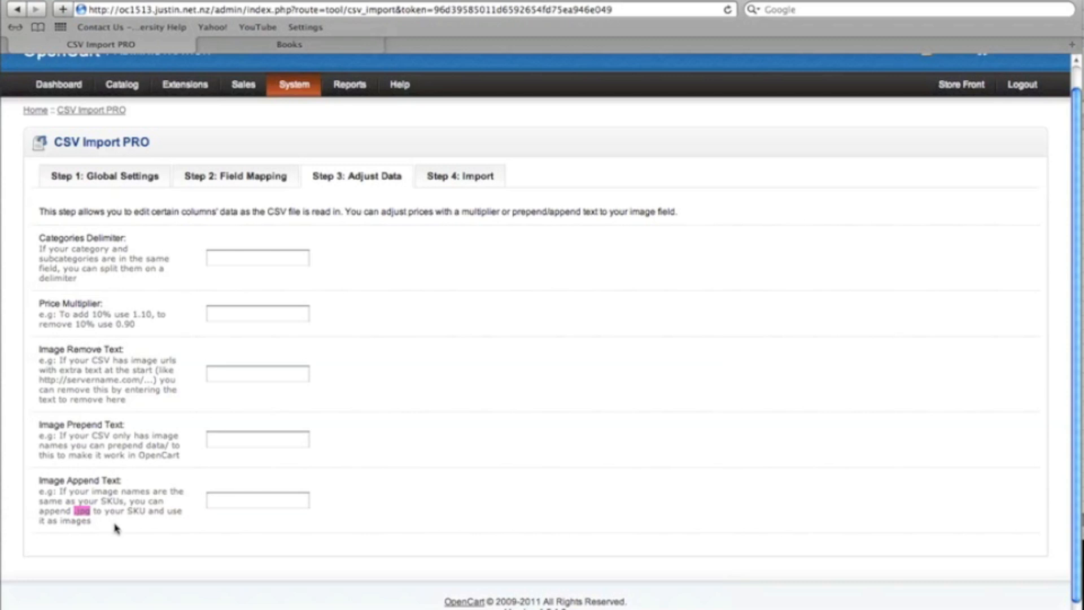
- On the Import step, look through the import types, trying Add and Add/Update
click(459, 176)
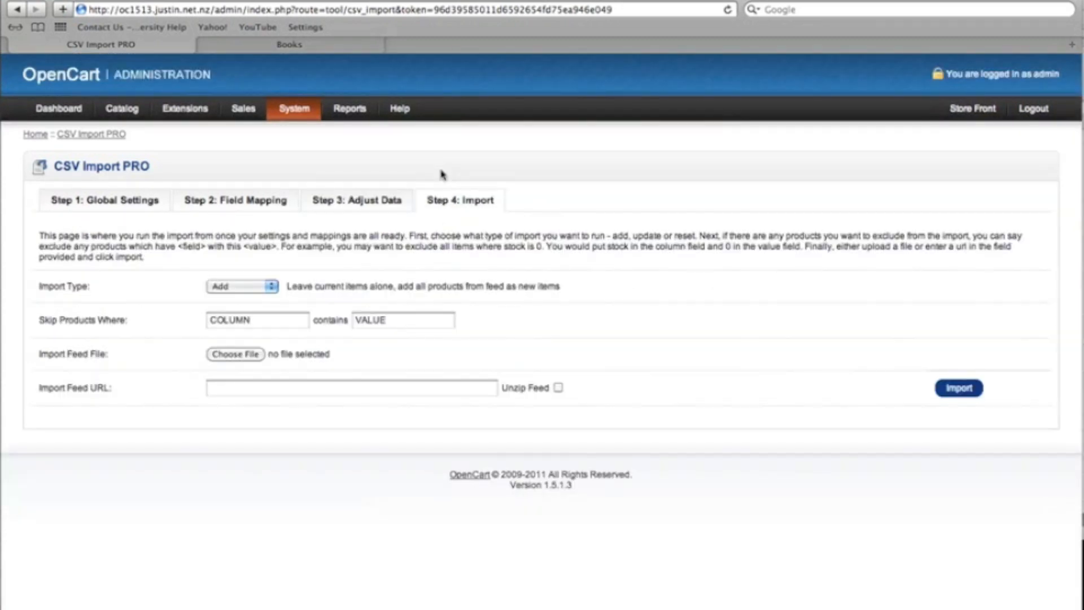
mouse_move(353, 286)
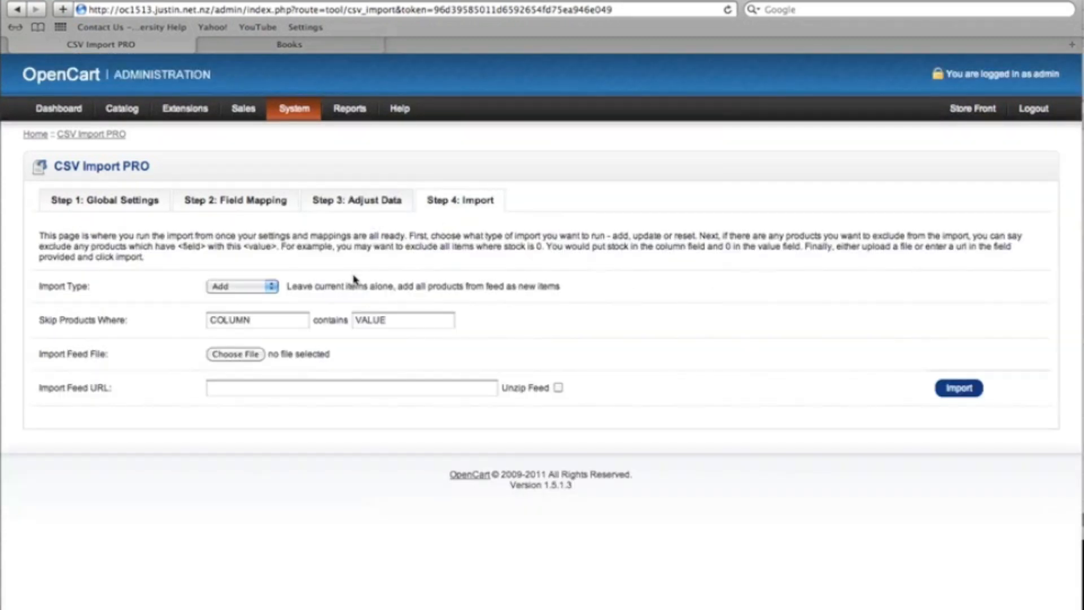
mouse_move(350, 272)
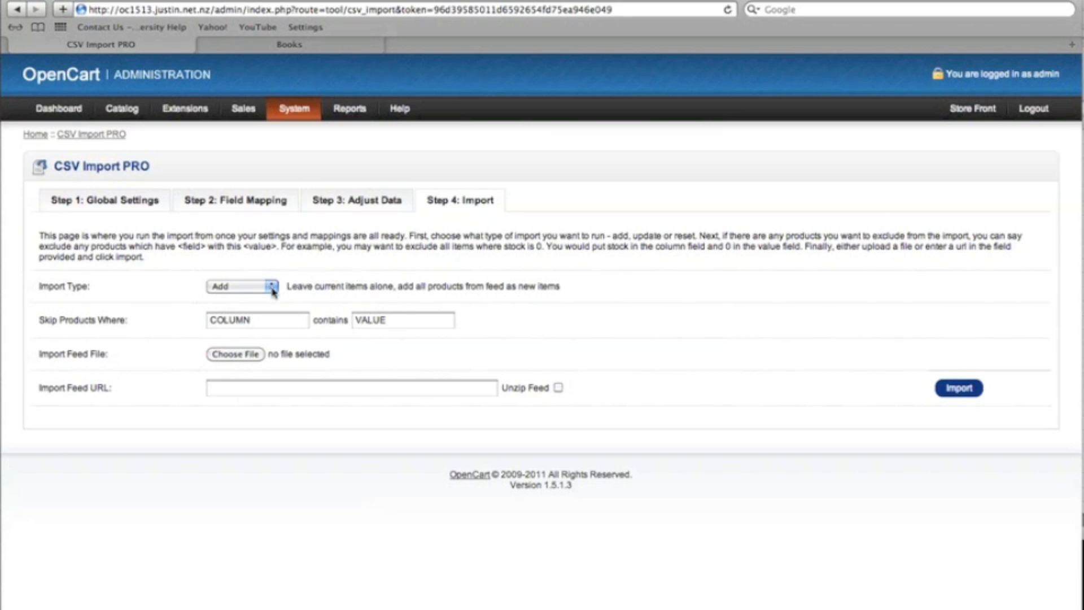
click(241, 285)
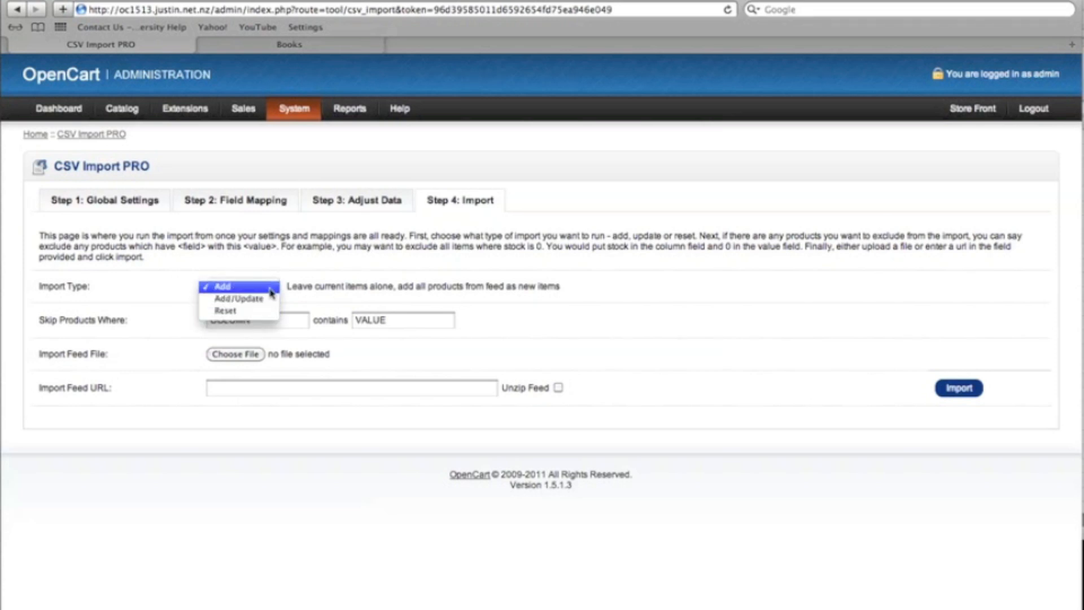
mouse_move(238, 310)
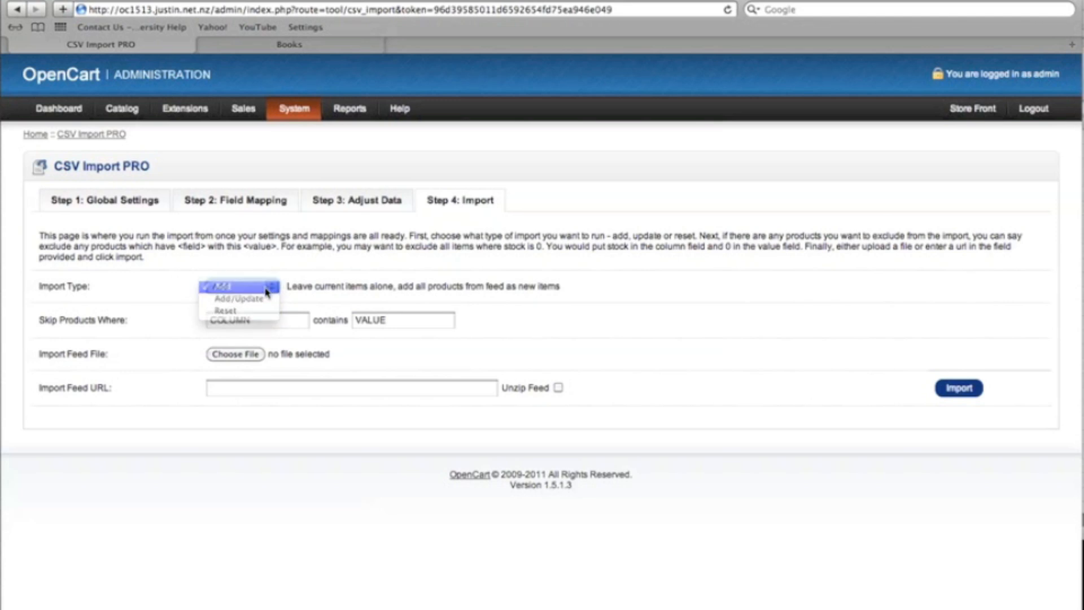
click(240, 285)
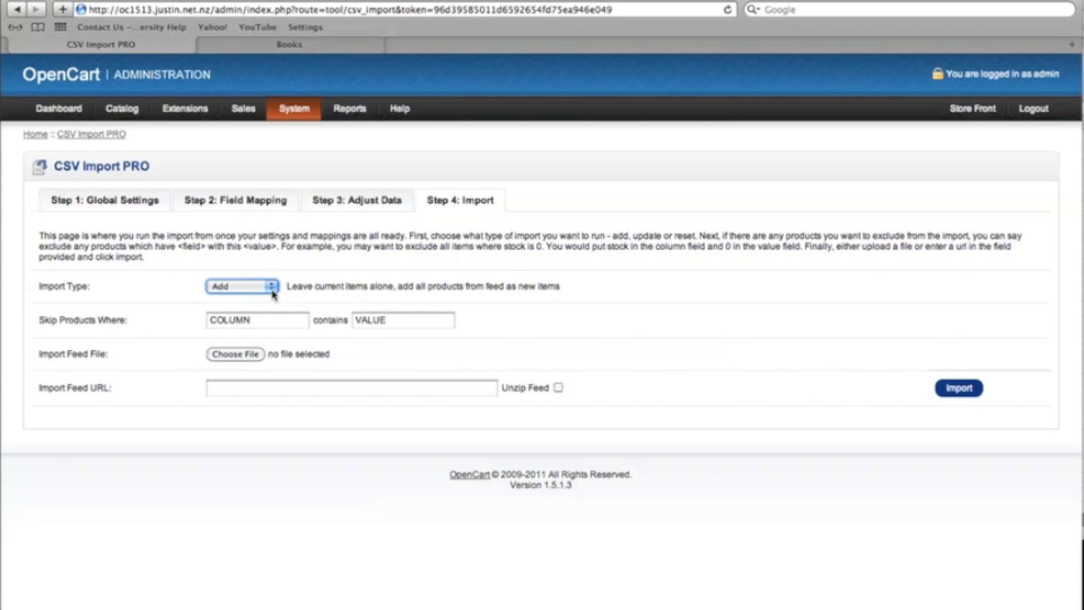
click(240, 286)
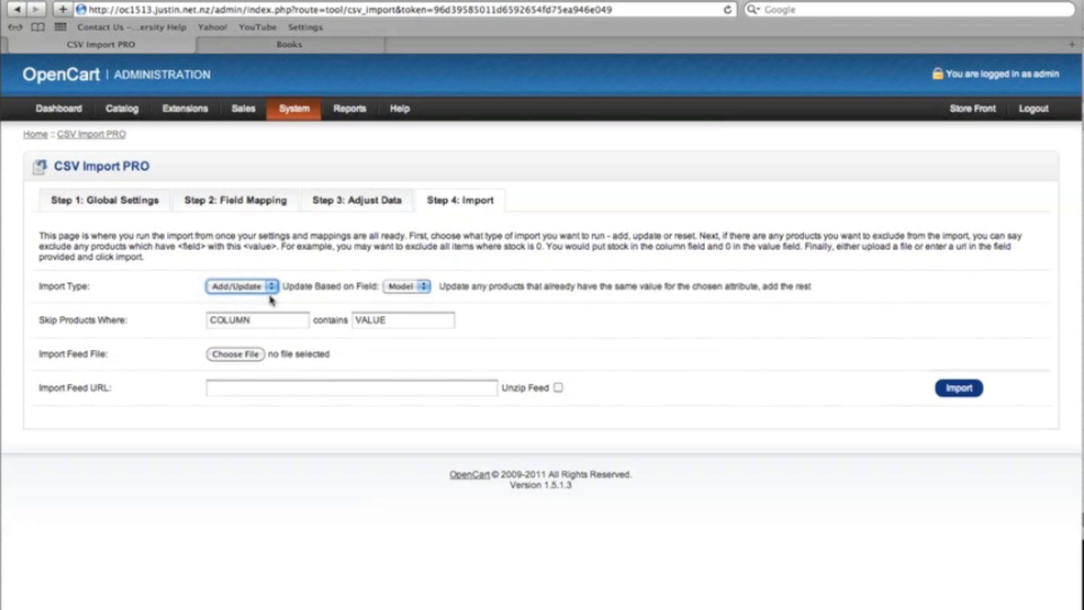
mouse_move(426, 286)
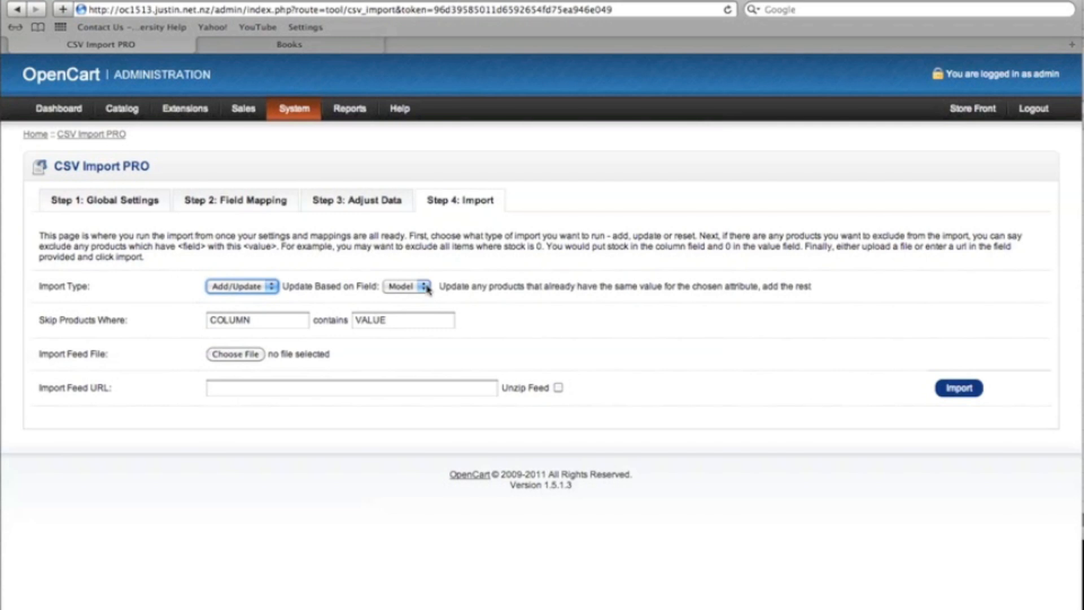
- Keep Model as the matching field, then set the import type to Reset
click(407, 286)
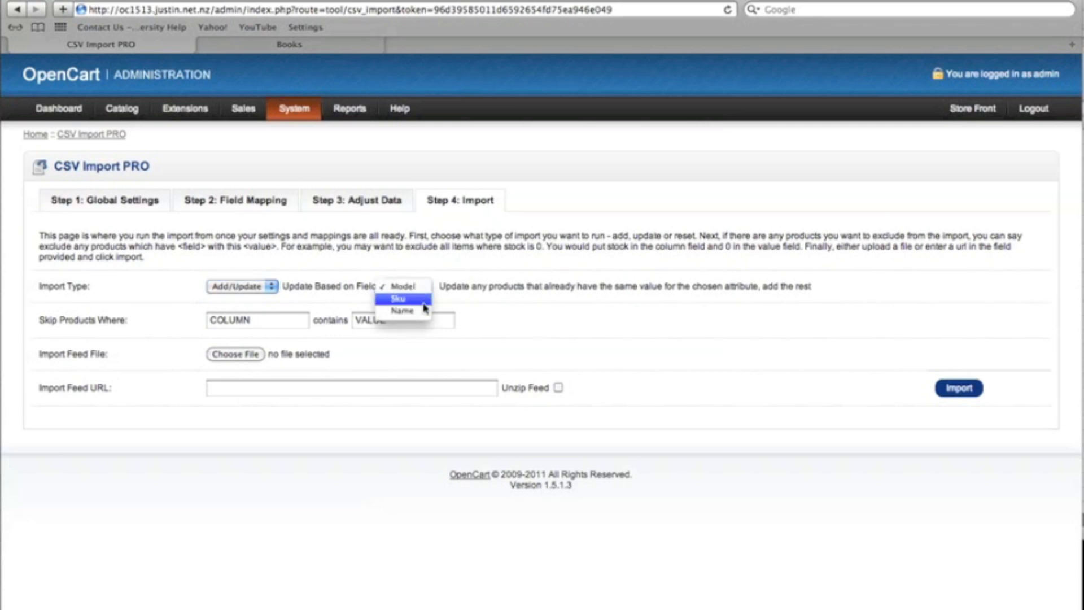
click(401, 286)
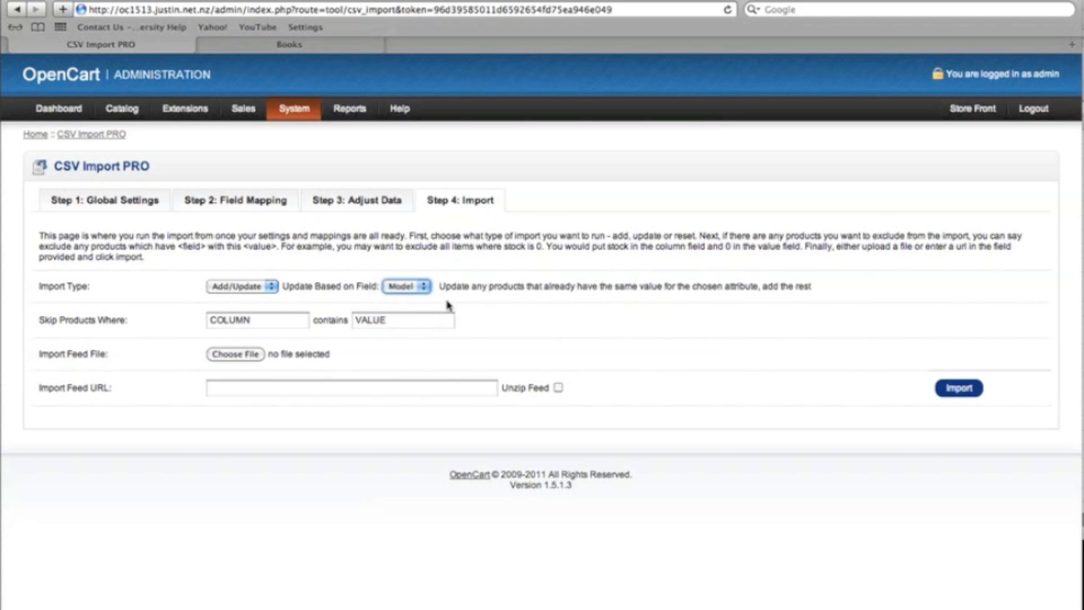
mouse_move(313, 309)
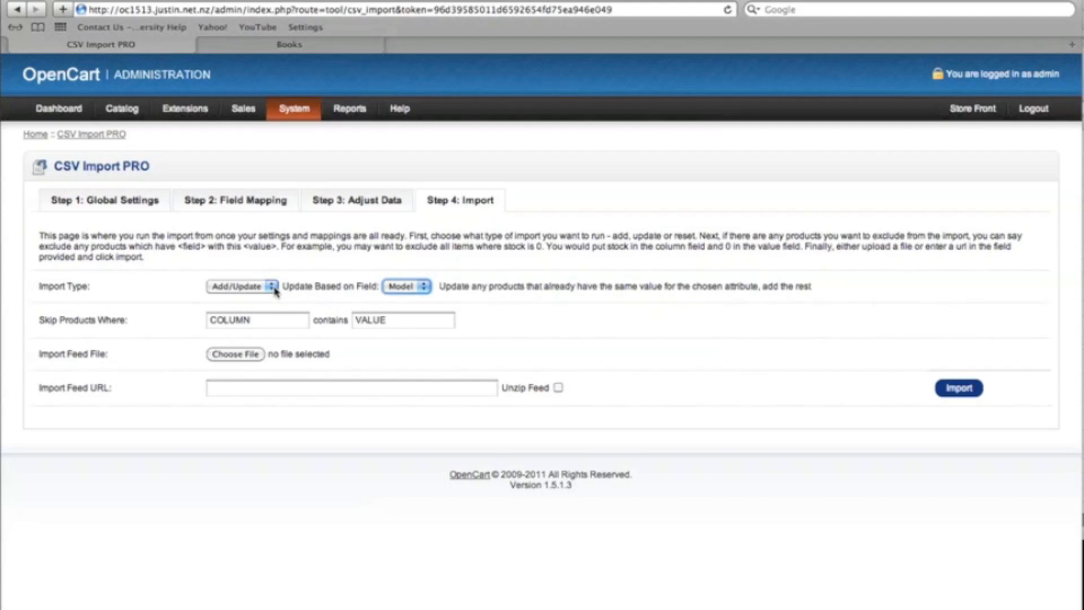
click(239, 285)
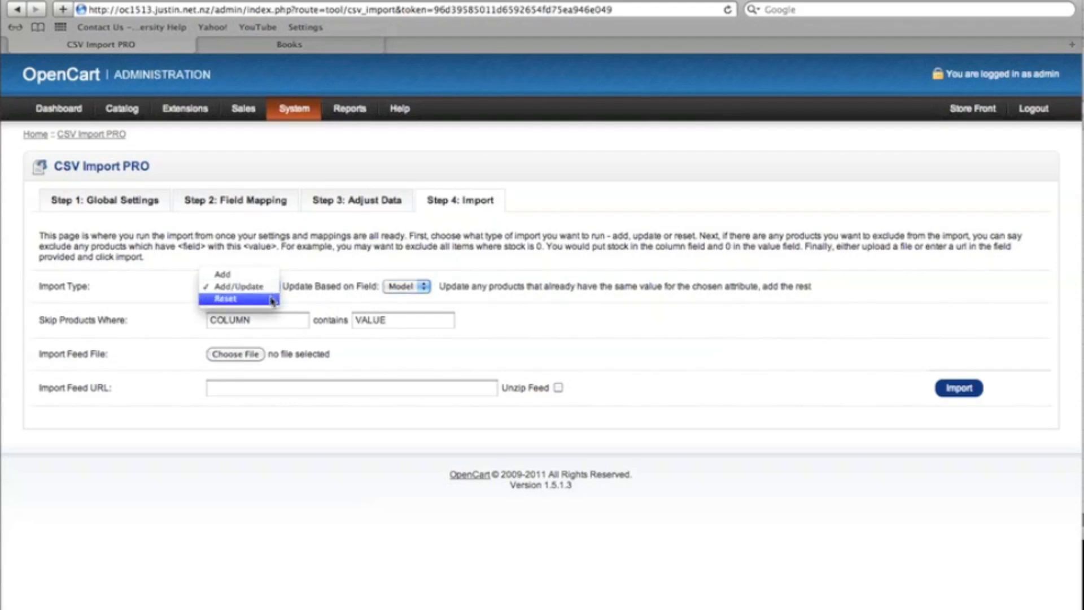
click(225, 298)
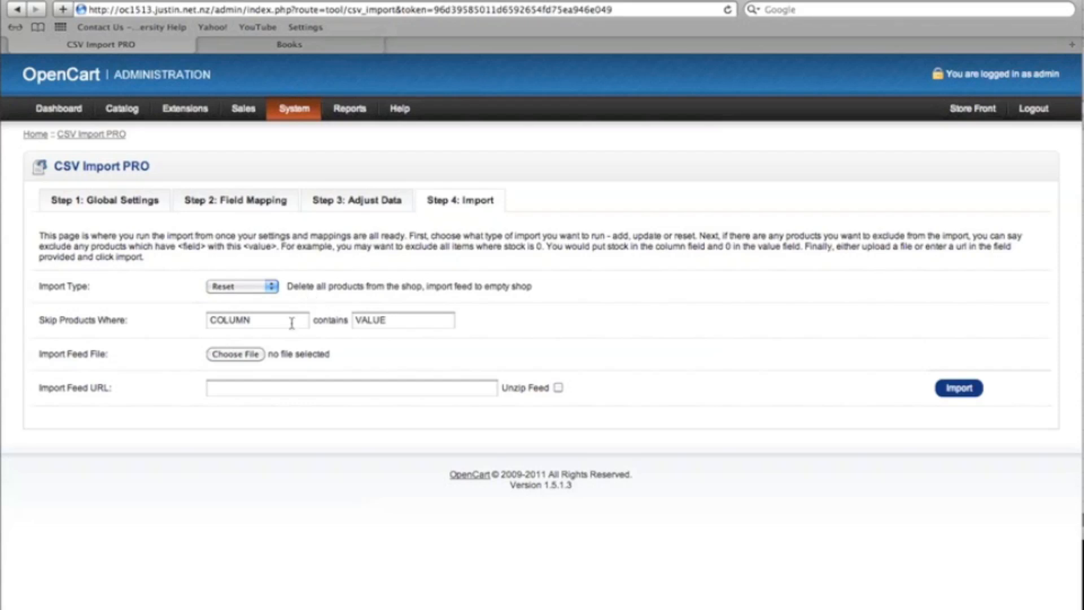
- Set the skip rule to exclude products whose Stock column contains 0
double_click(230, 320)
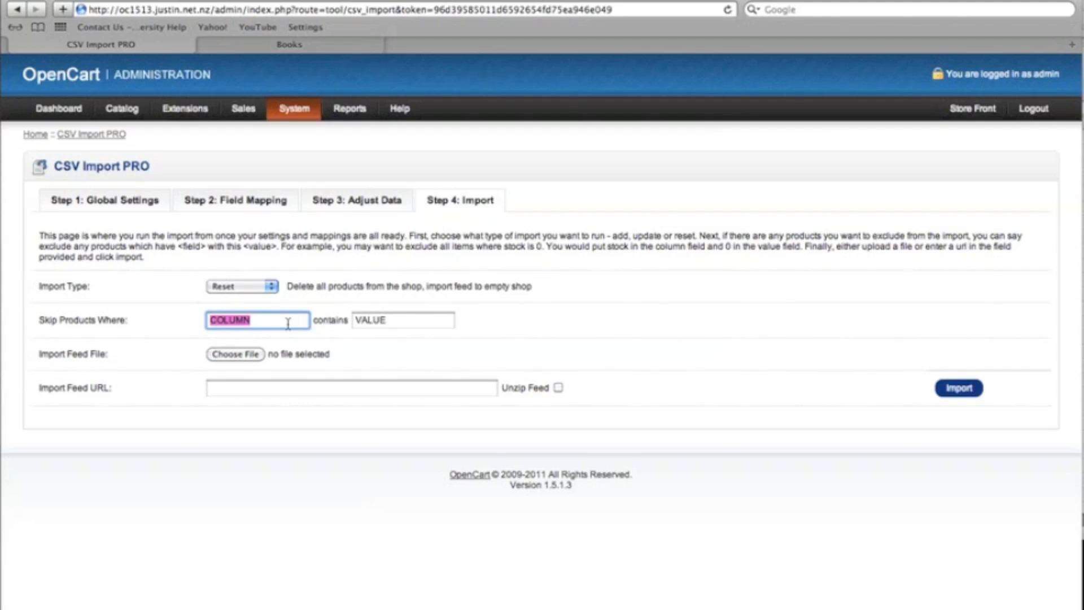
click(402, 319)
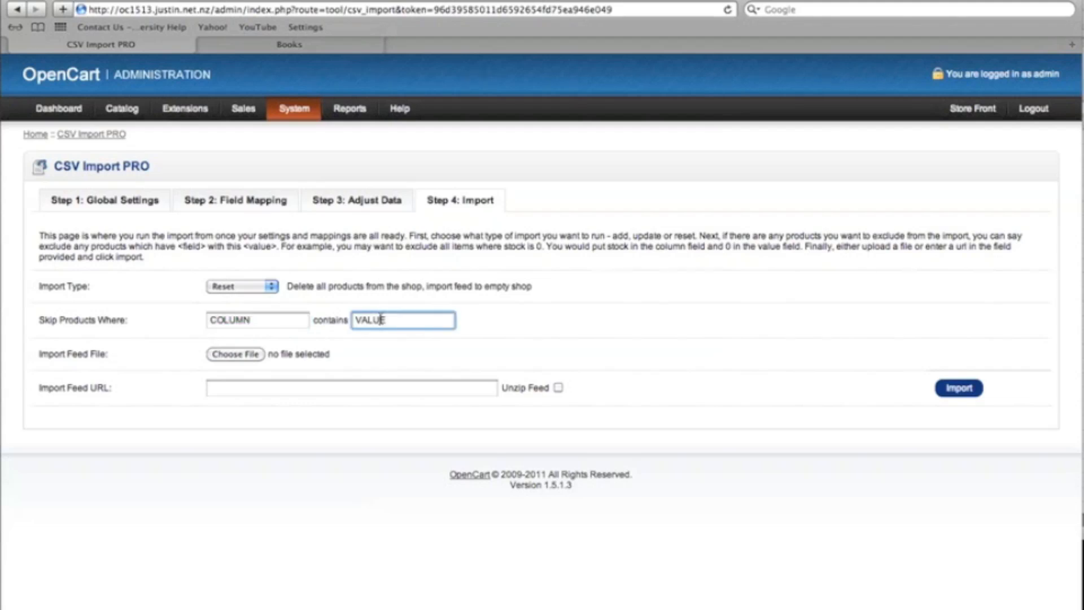
double_click(370, 320)
text(S)
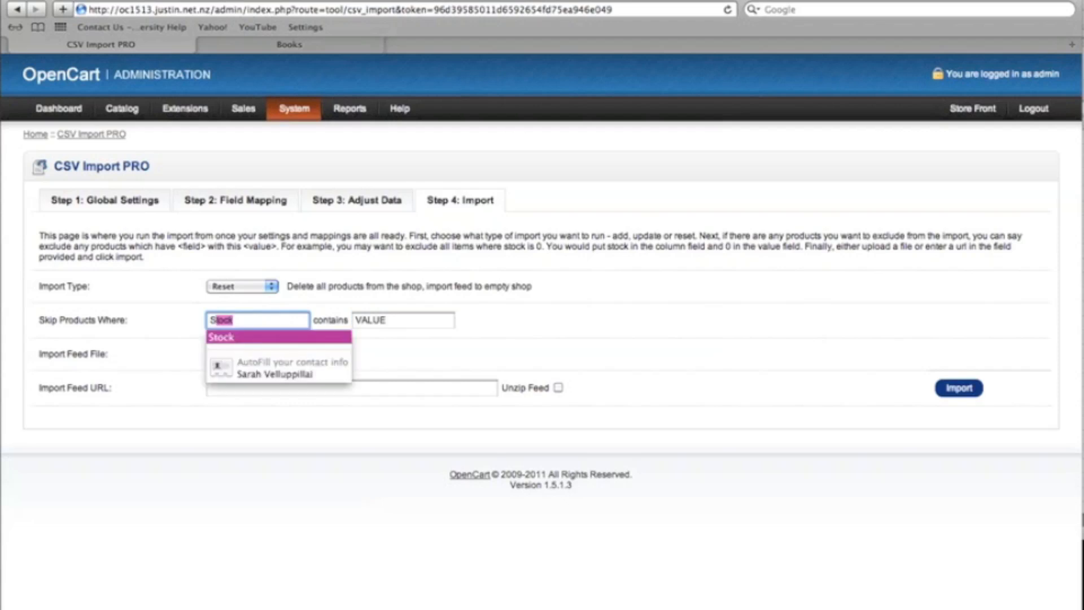
click(220, 336)
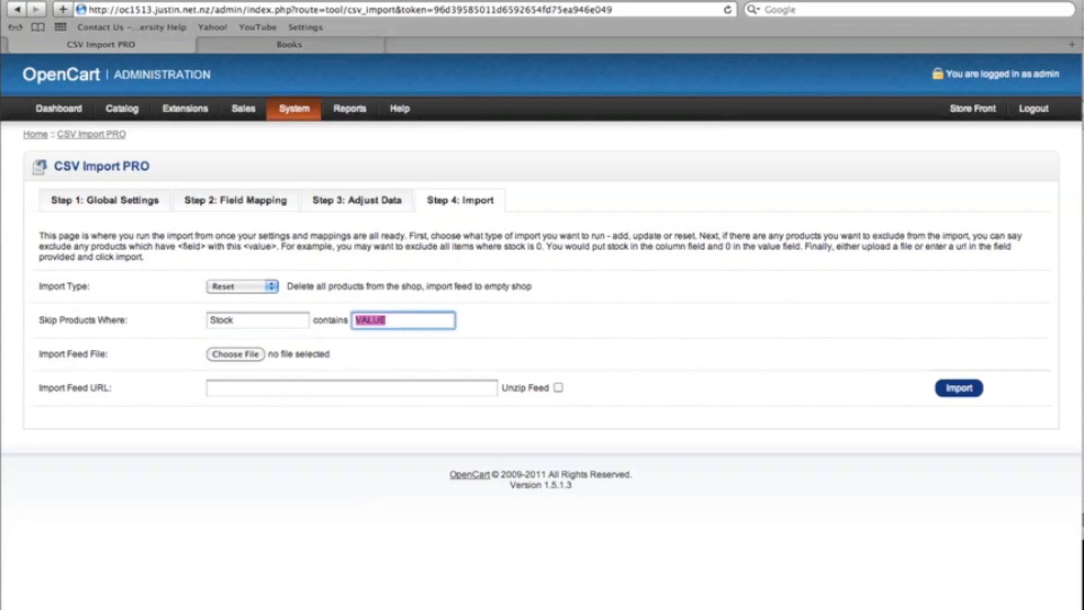
text(0)
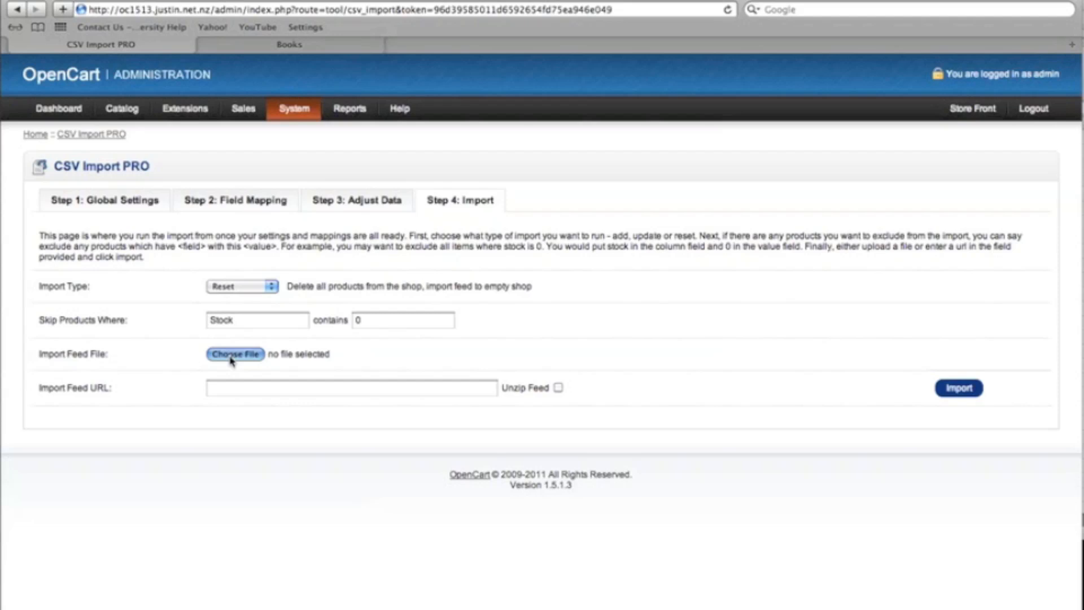
- Choose Example.csv as the feed file, toggling Unzip Feed on and back off
click(235, 353)
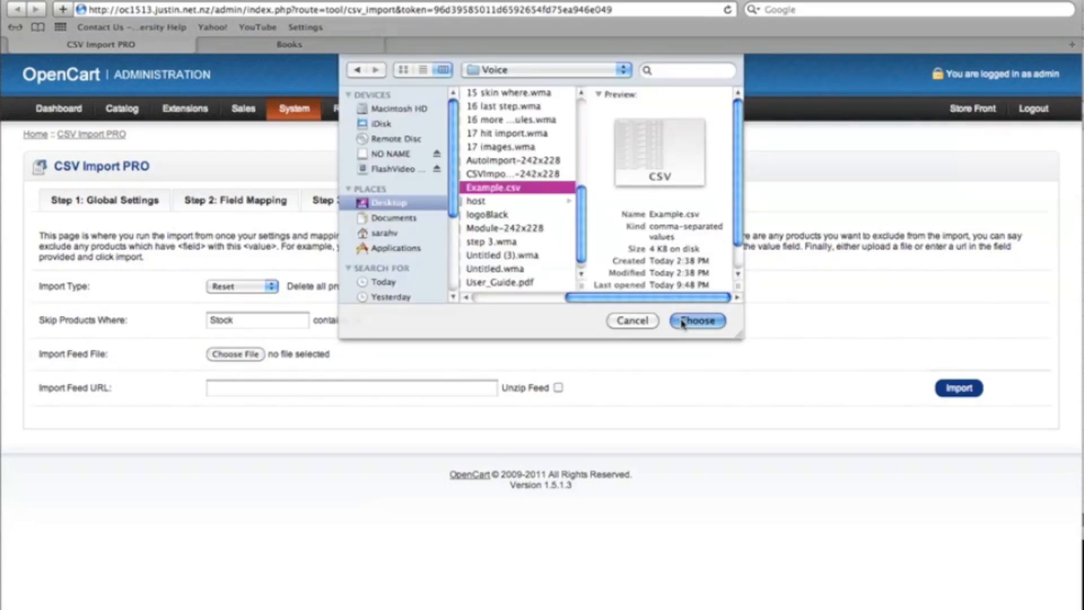
click(696, 320)
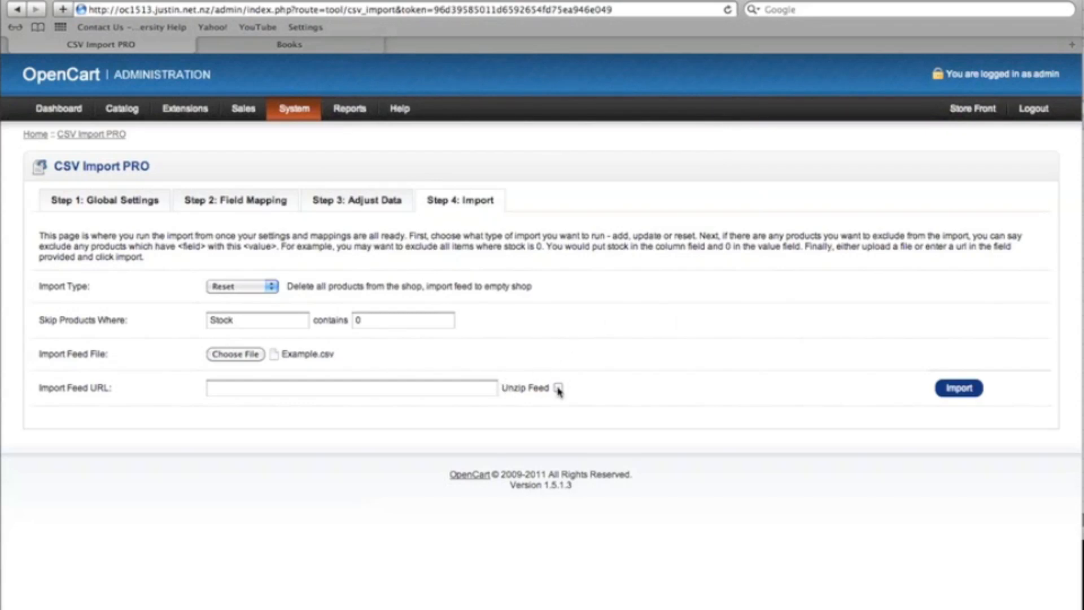
click(558, 387)
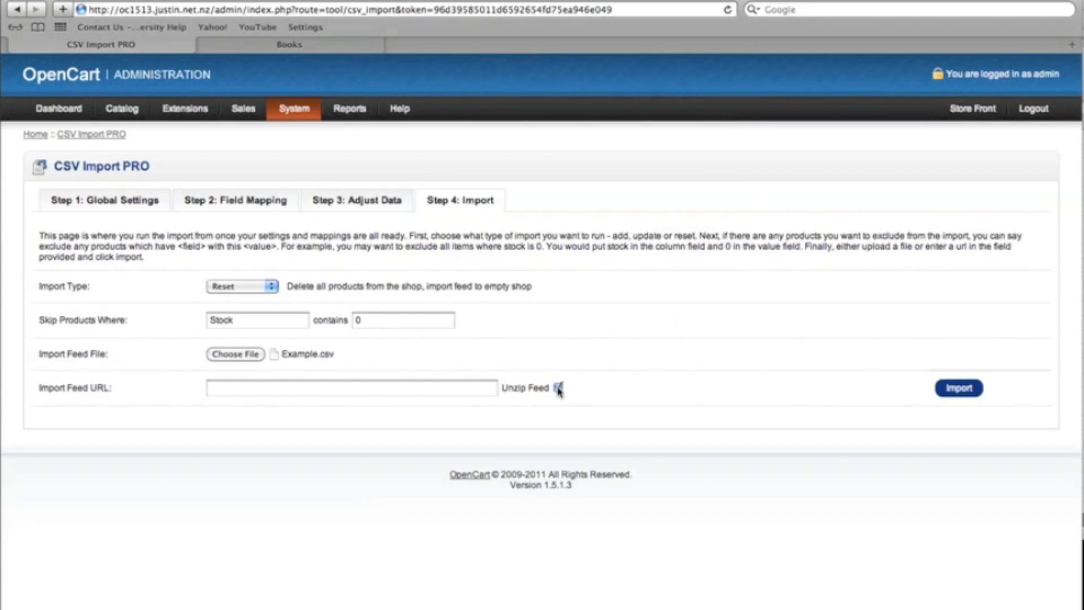
click(557, 387)
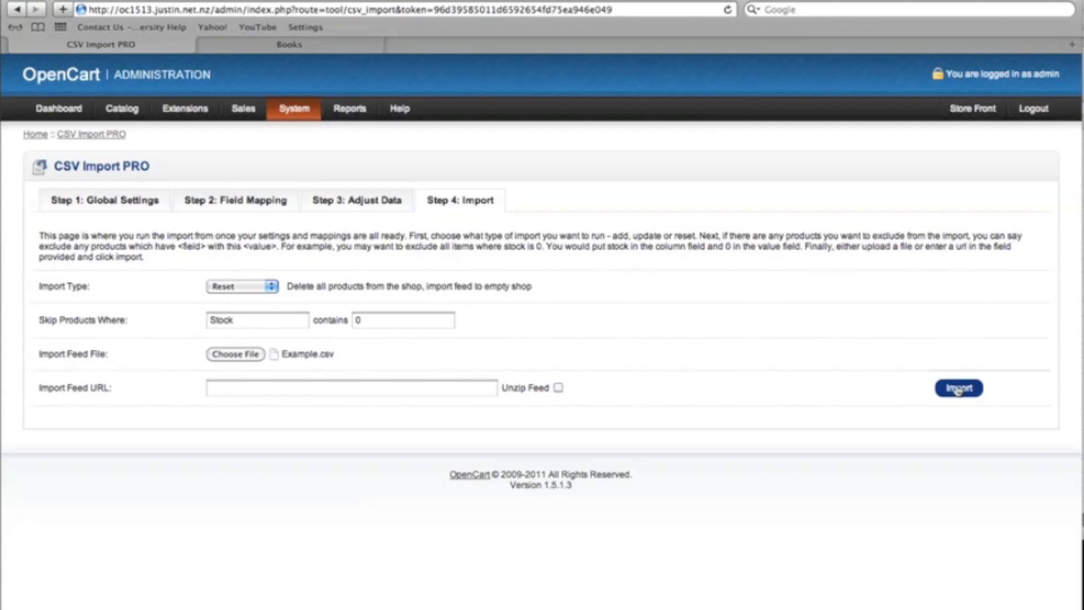
- Run the import and get the success notice that 24 products were added
click(958, 388)
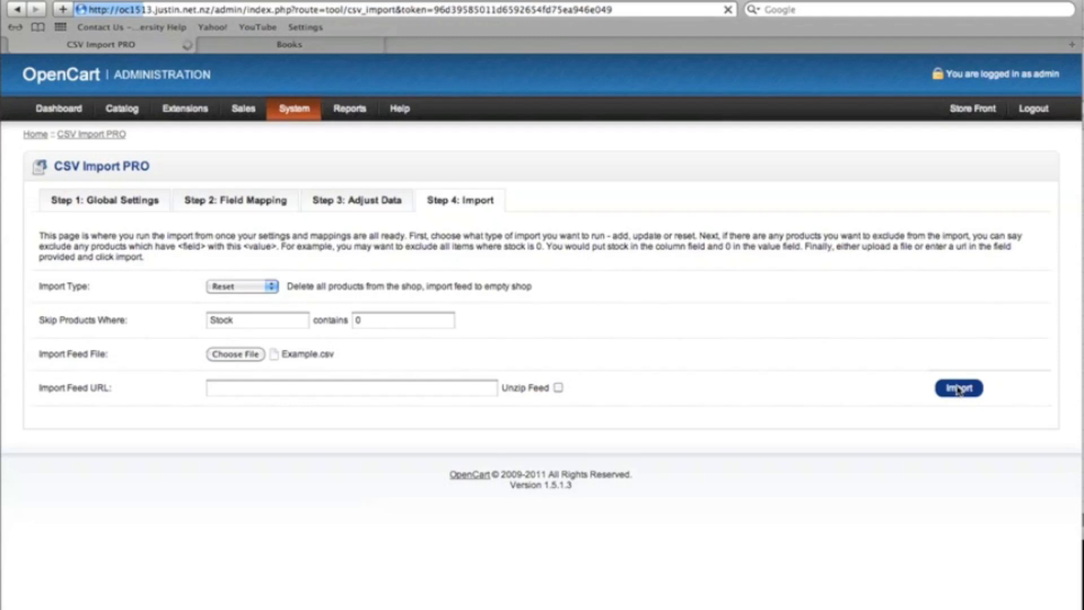
click(959, 388)
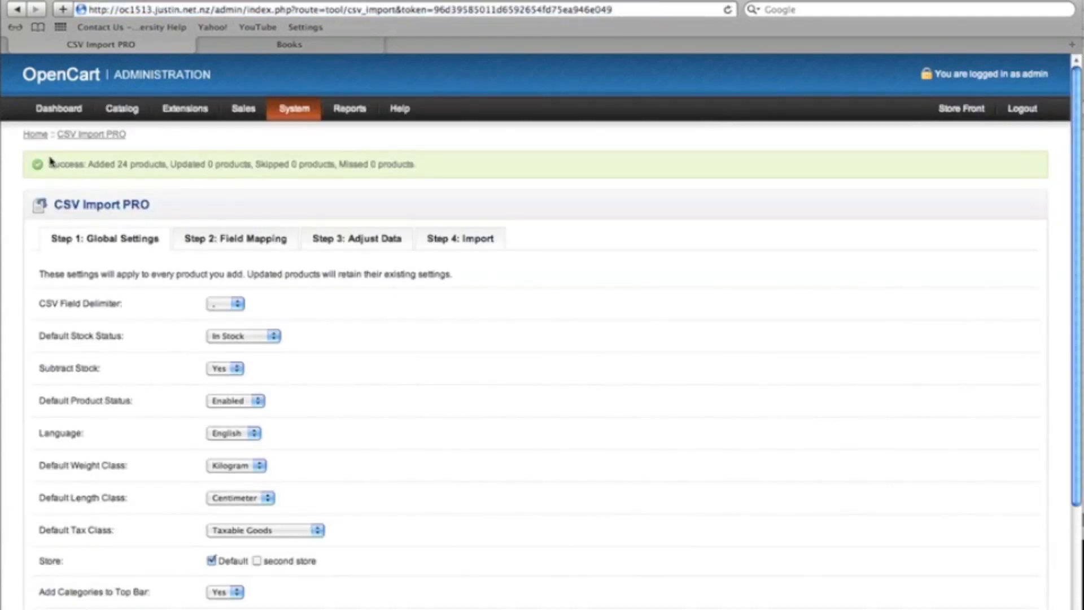
drag(50, 164, 416, 164)
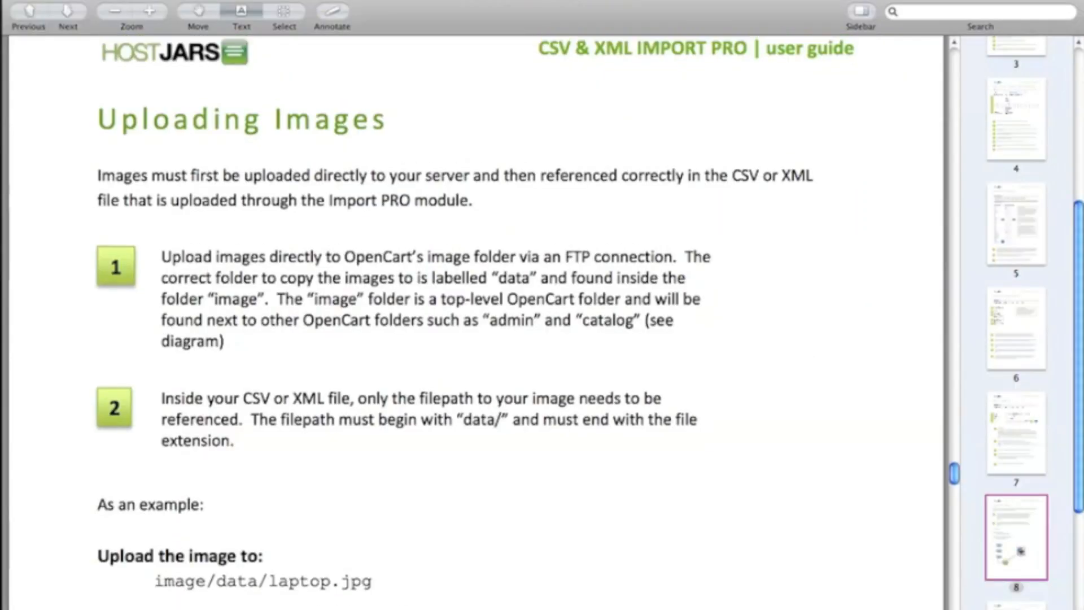
- Scroll the user guide's Uploading Images section down to the image/data folder diagram for laptop.jpg
scroll(down, 3)
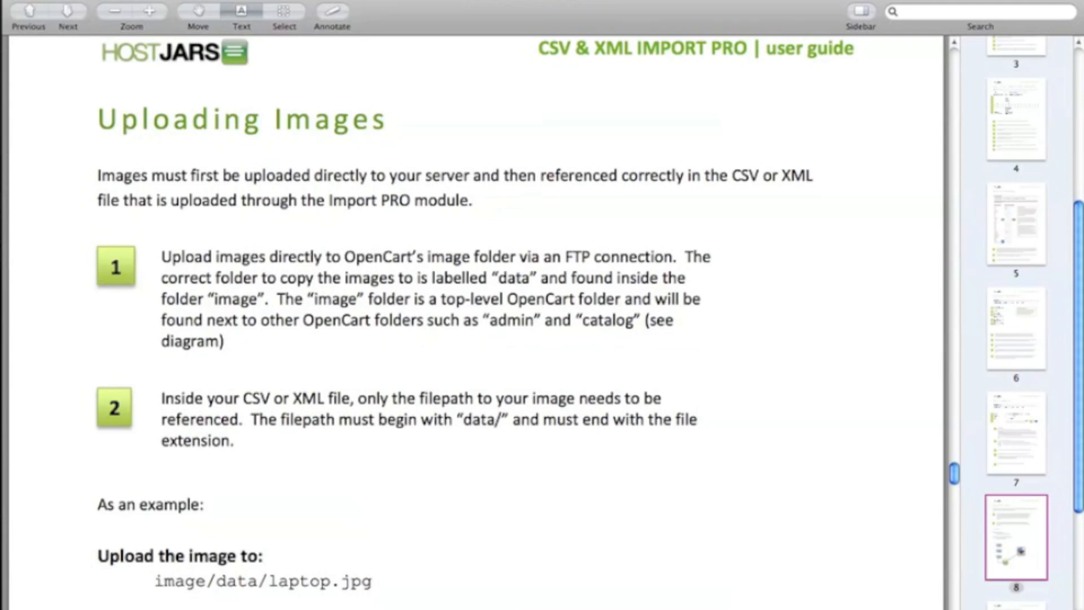
scroll(down, 3)
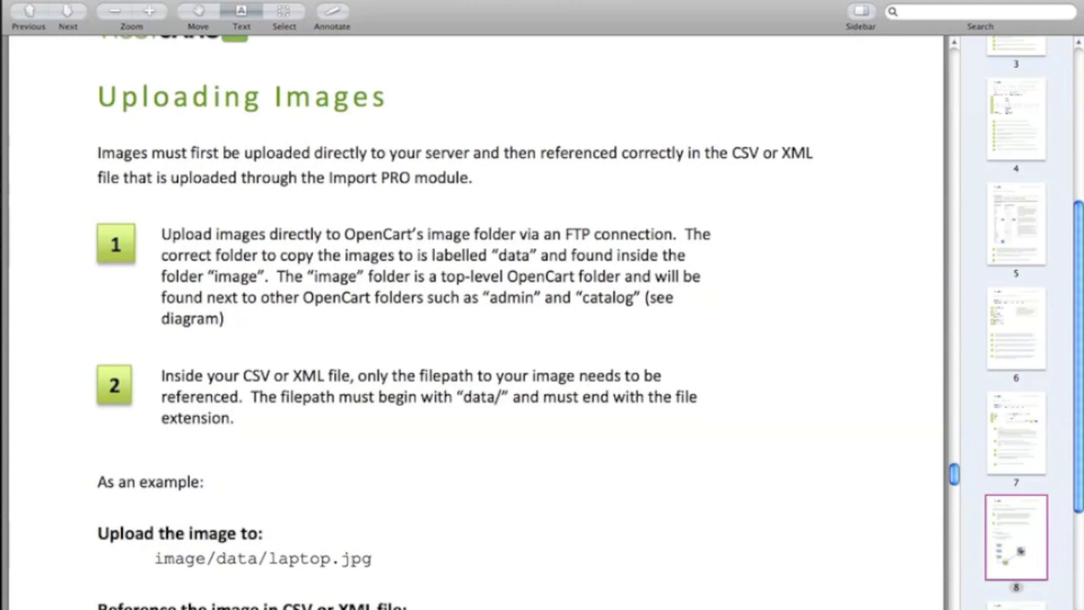
scroll(down, 3)
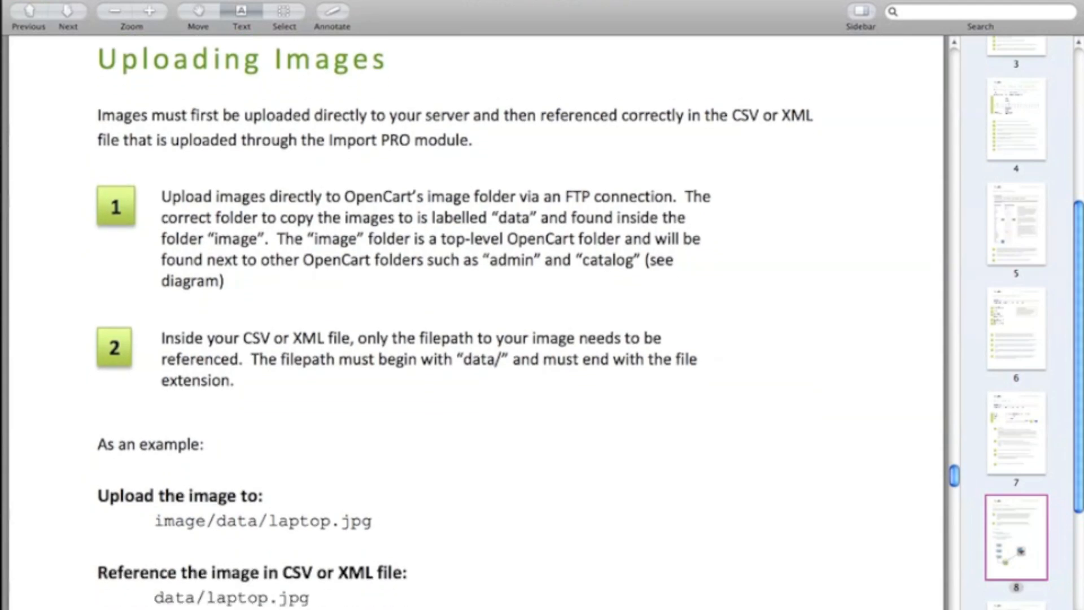
scroll(down, 3)
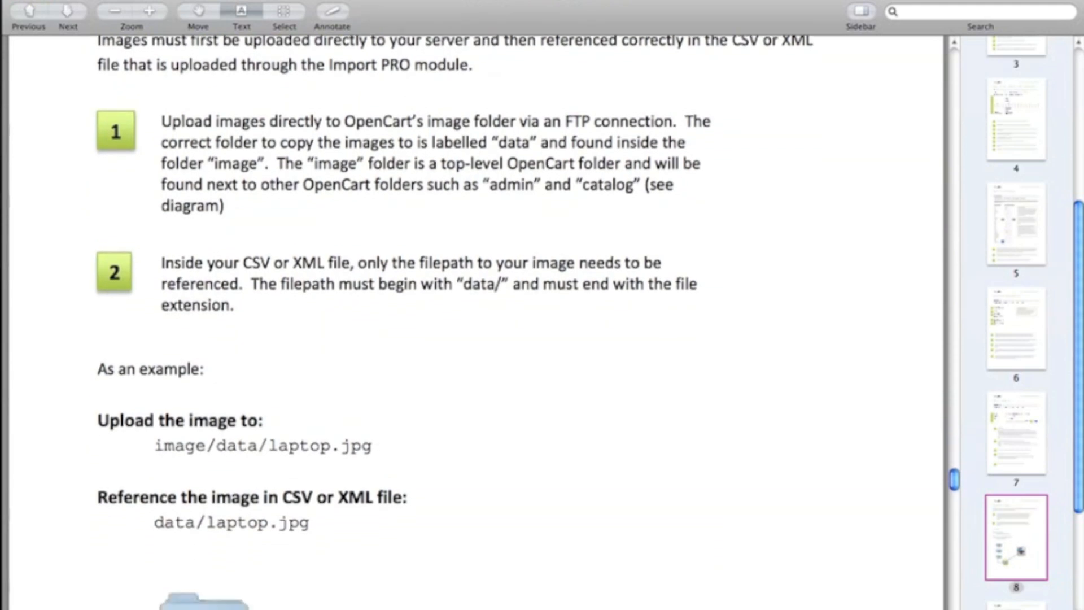
scroll(down, 3)
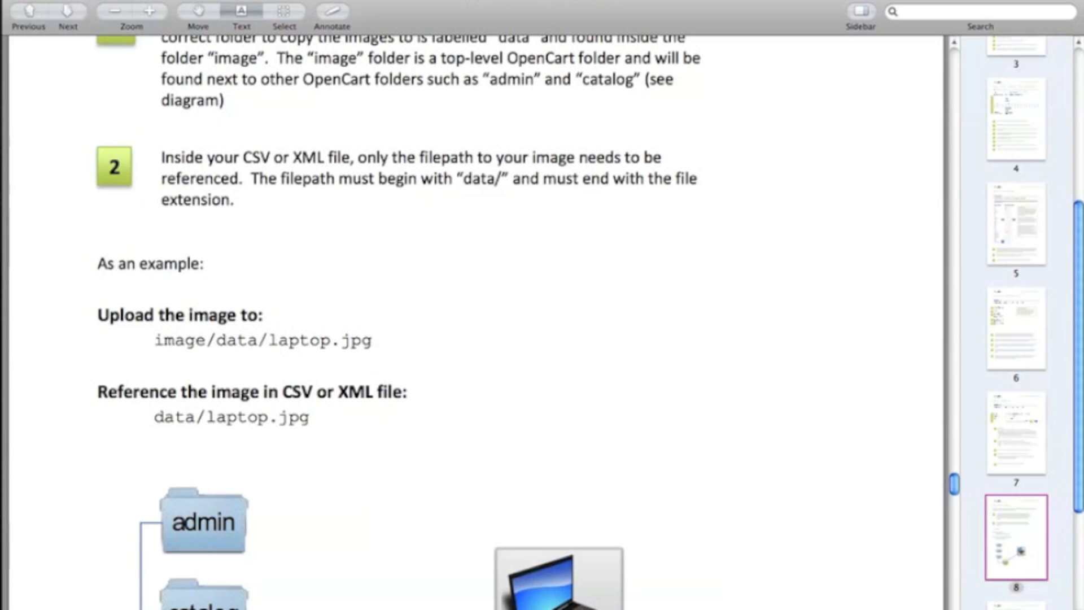
scroll(down, 3)
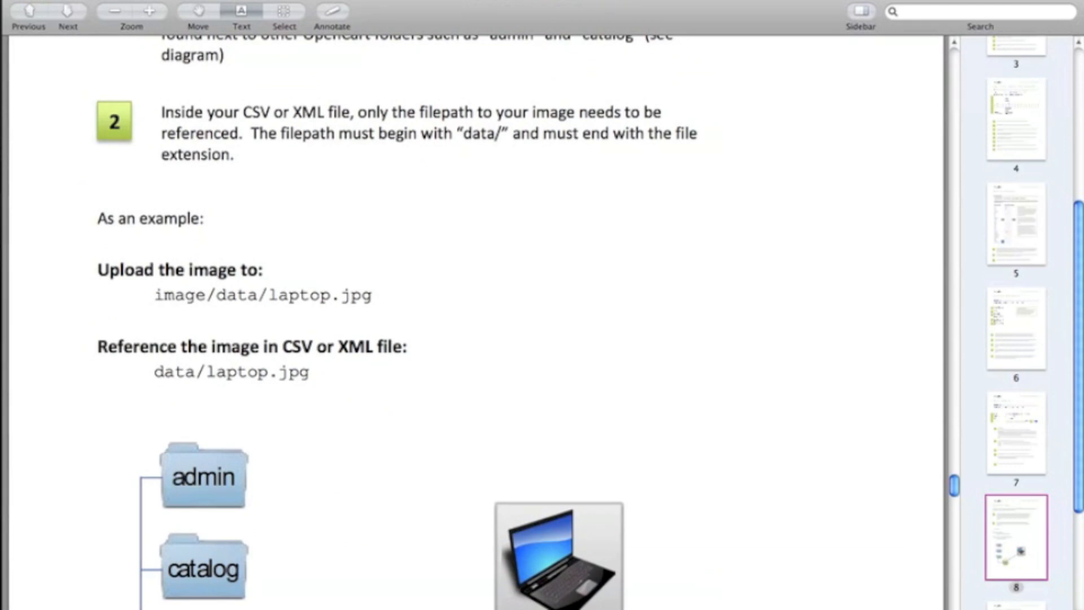
scroll(down, 3)
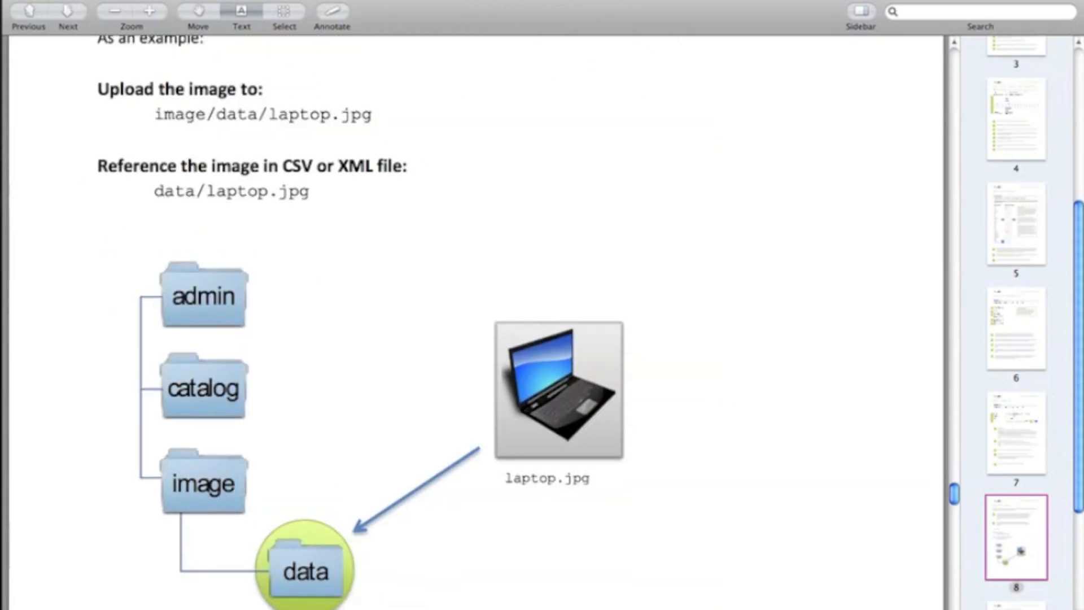